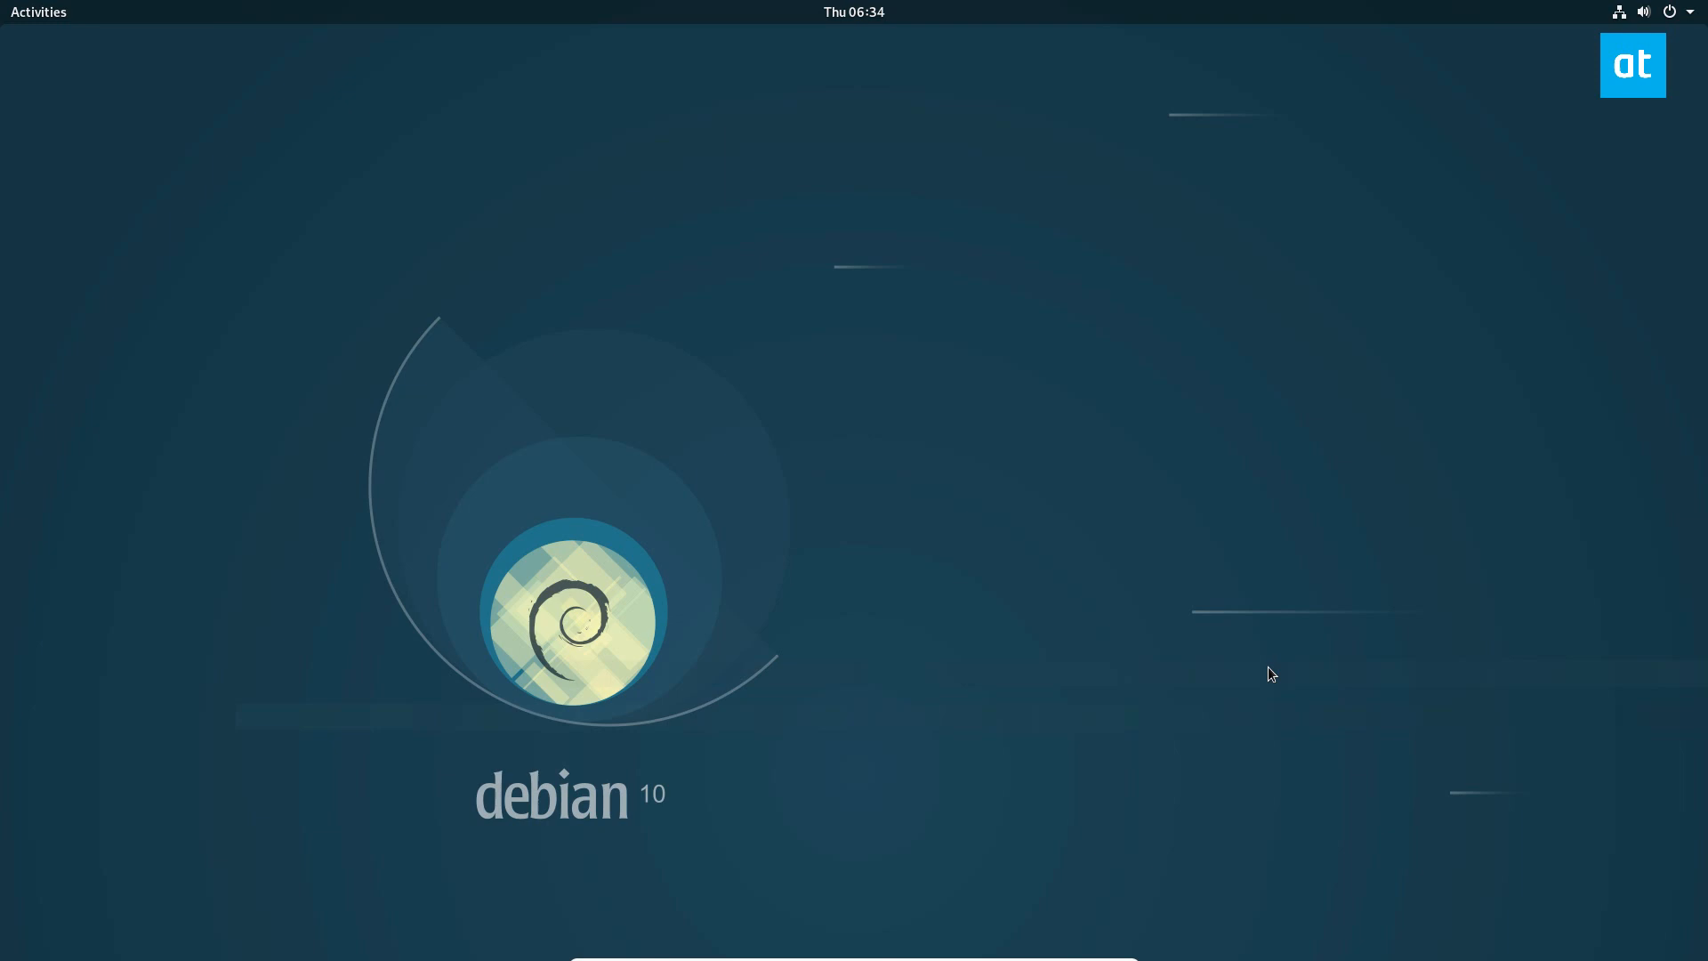
Bring up the Activities overview from the top-left corner of the desktop
{"action": "left_click", "coordinate": [37, 13]}
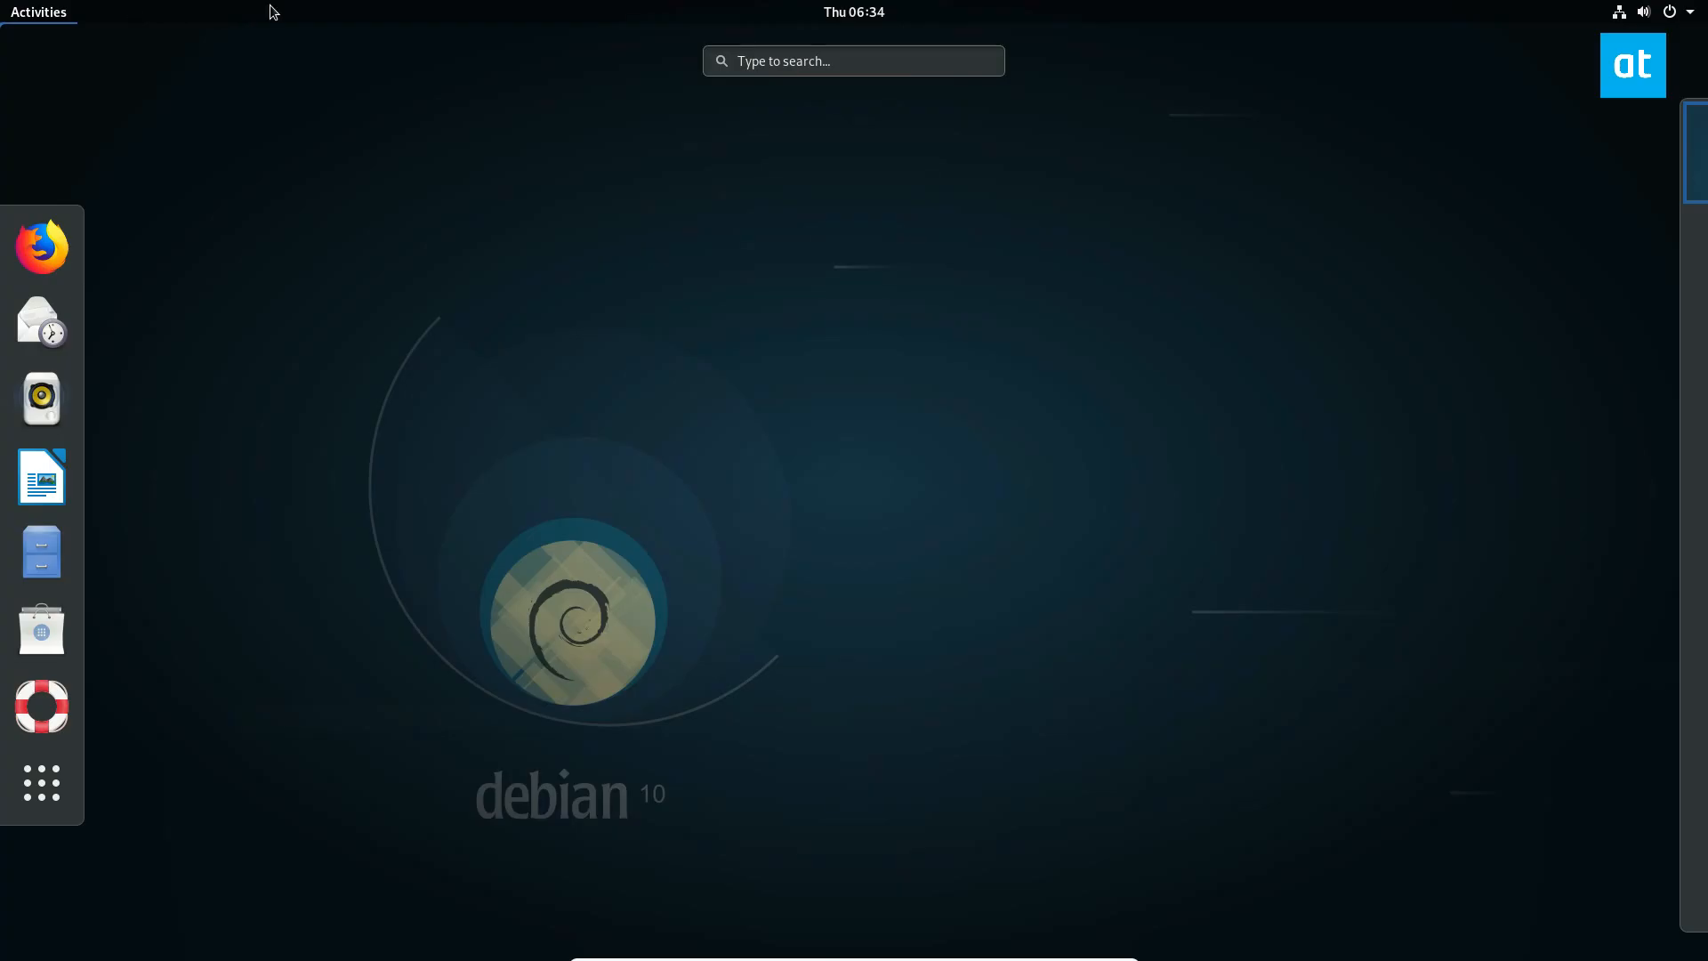
Launch the terminal, run a snap search for wonderwall and attempt sudo snap install wonderwall
{"action": "type", "text": "term"}
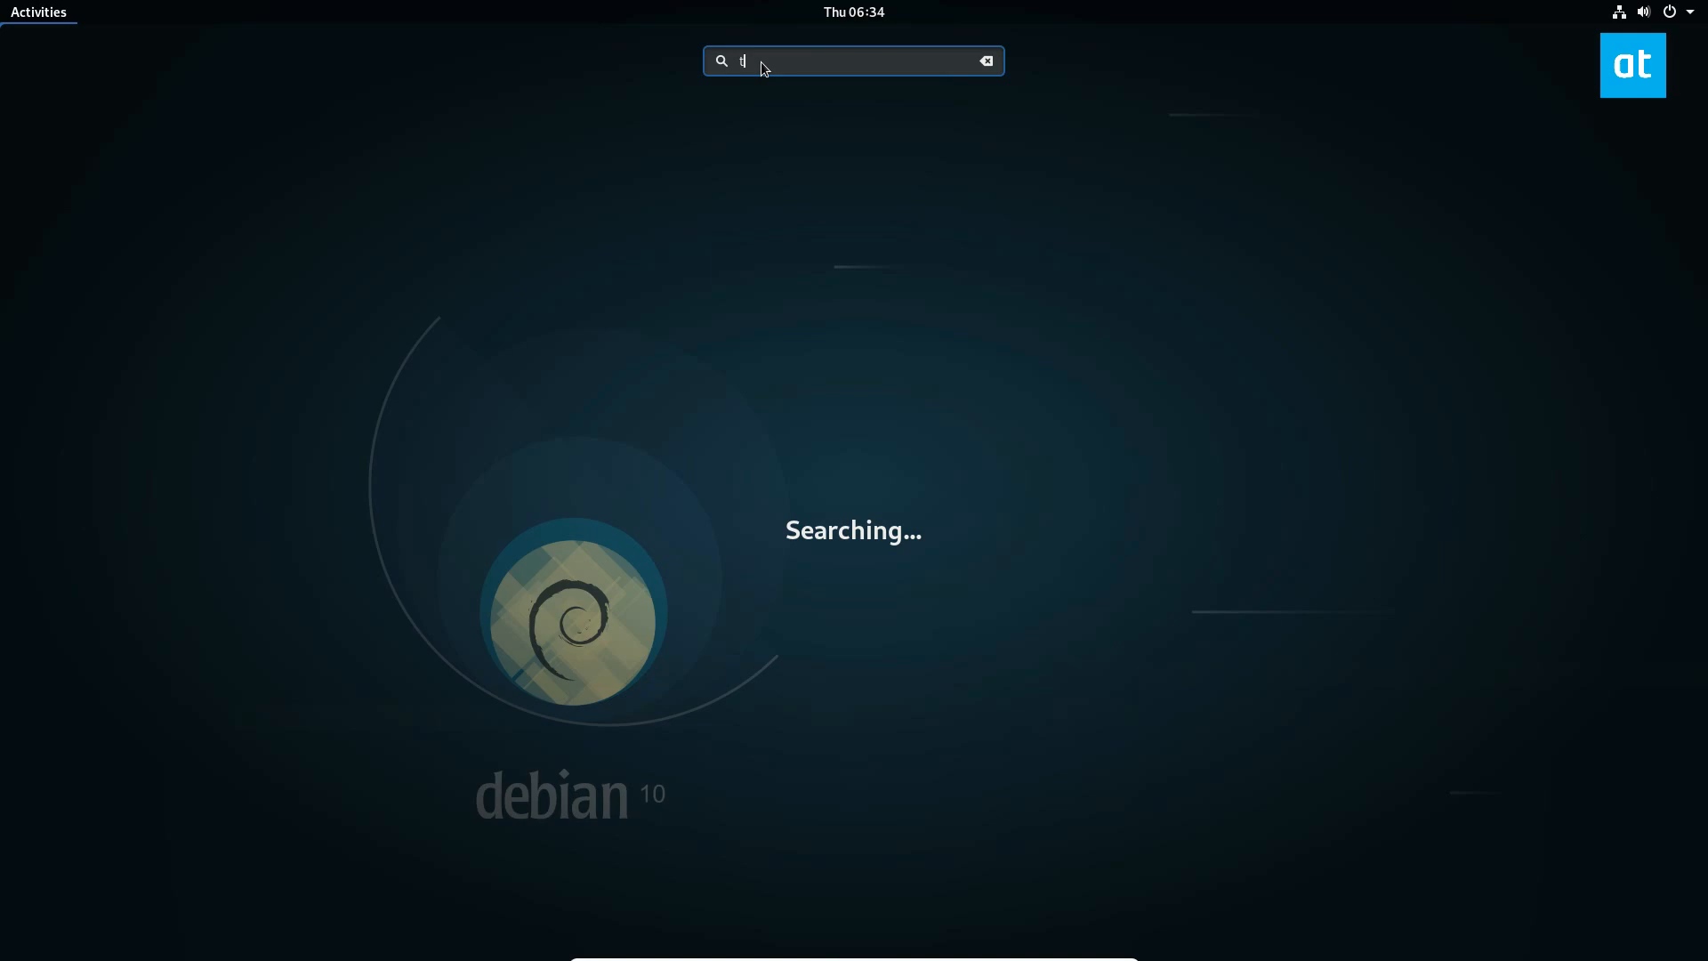
{"action": "key", "text": "Return"}
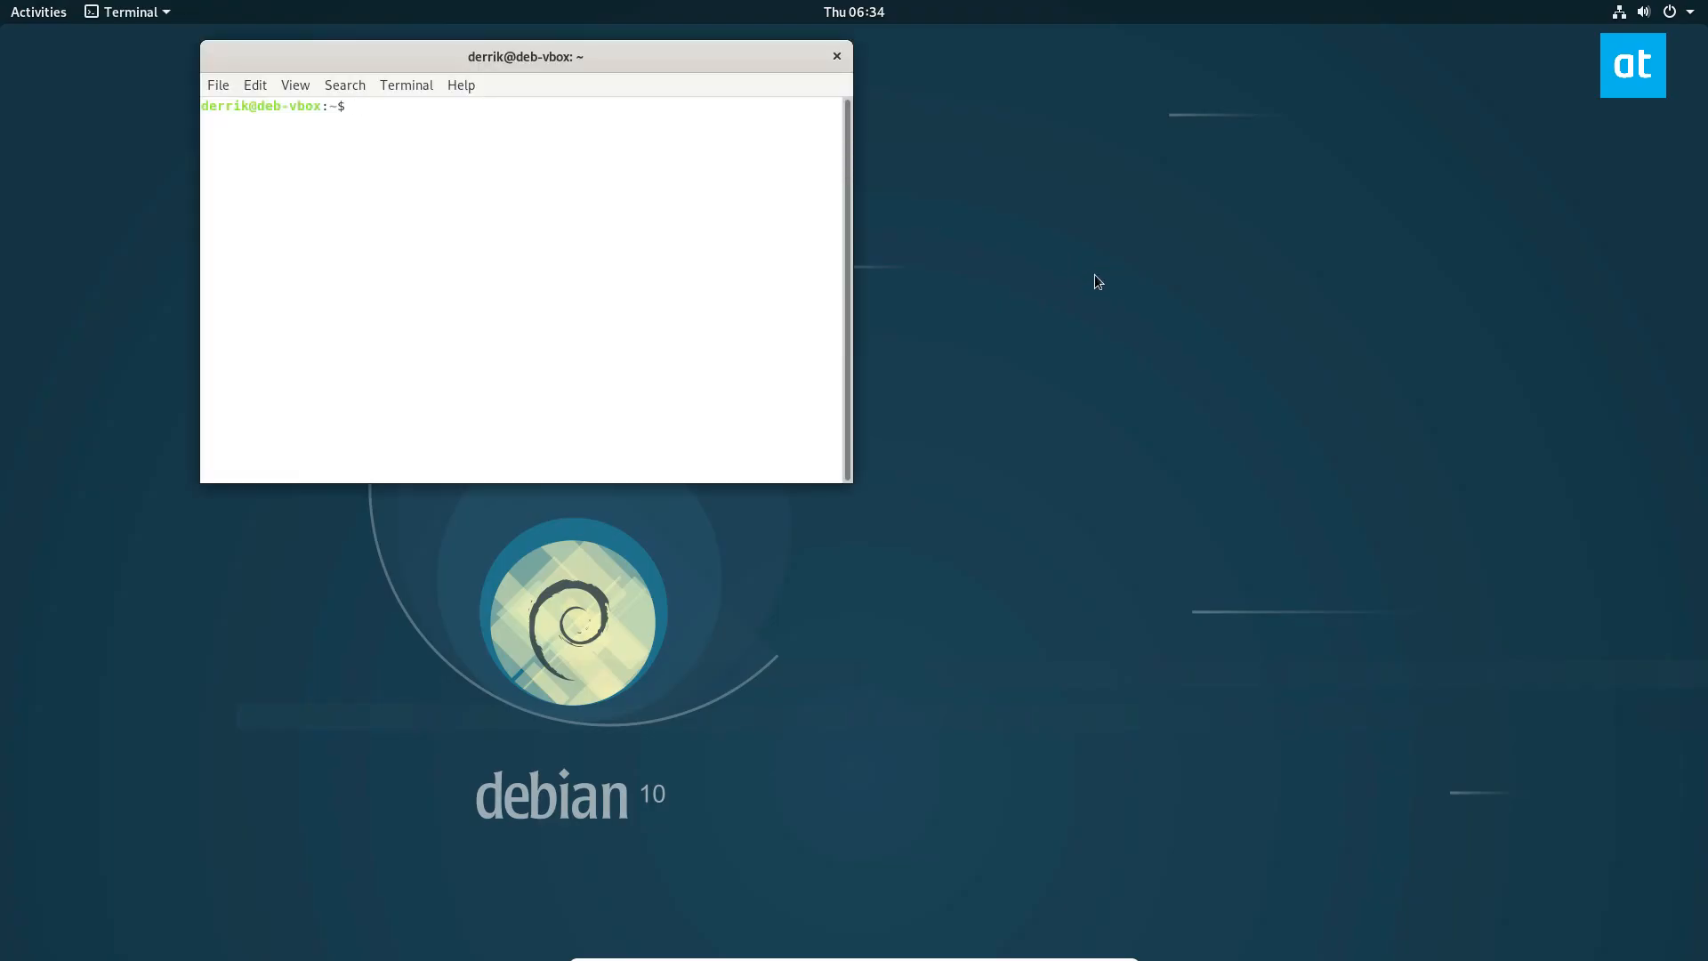
{"action": "type", "text": "snap search 'wonder"}
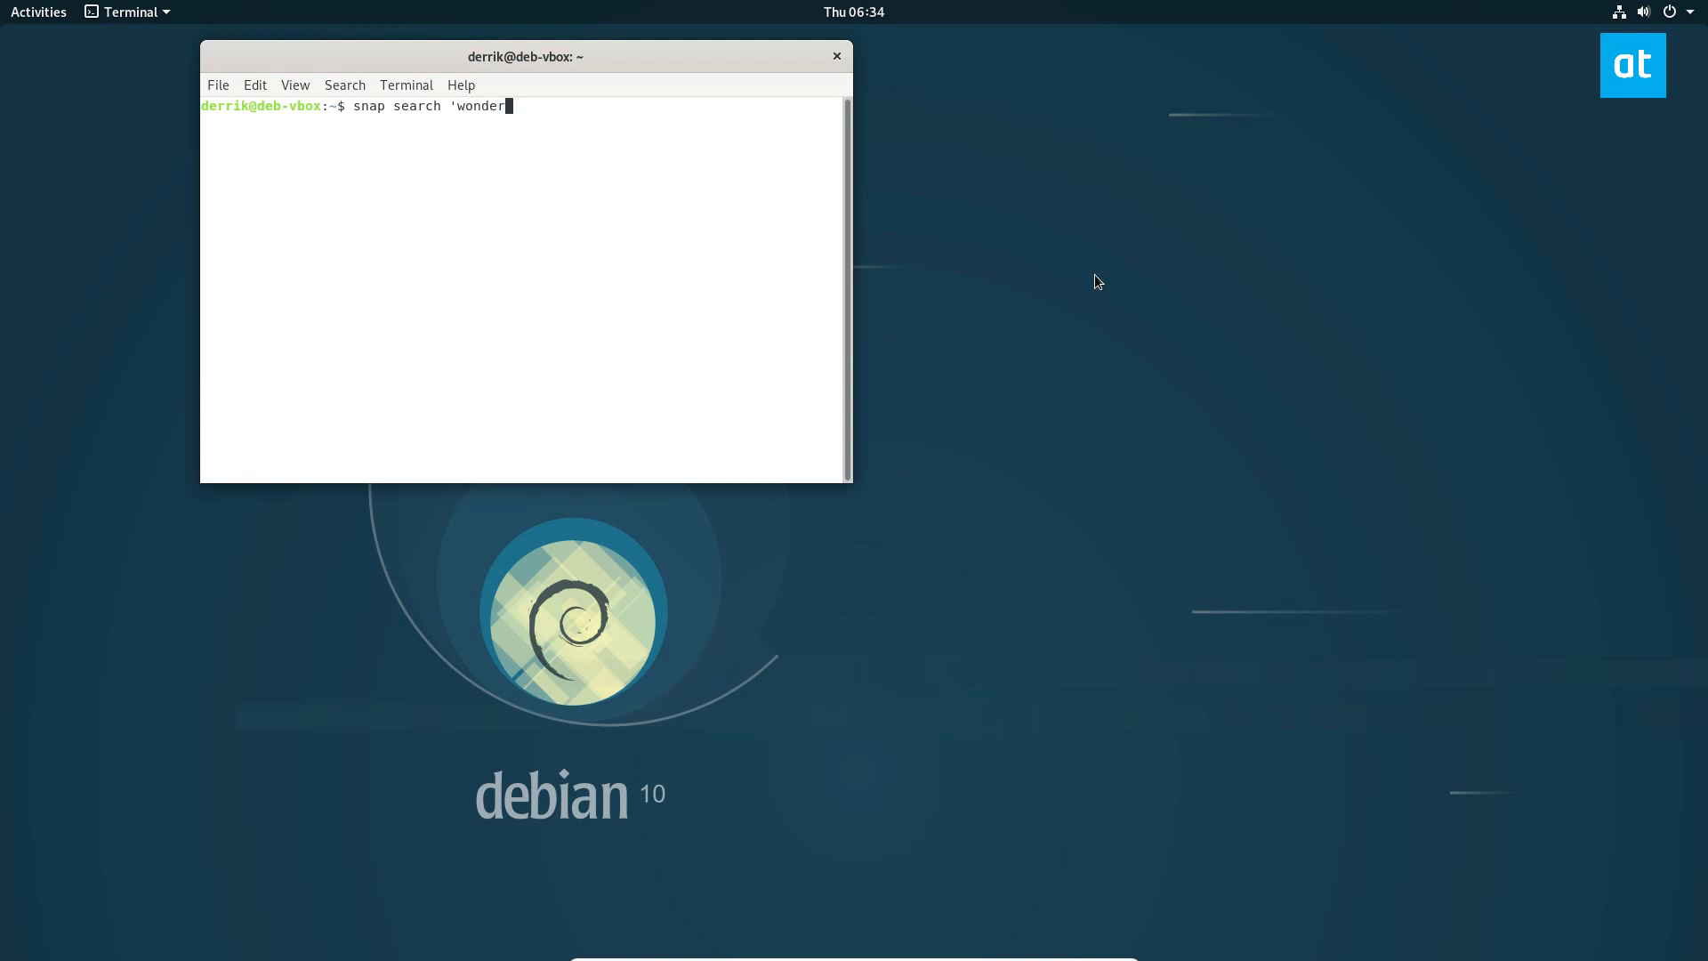
{"action": "key", "text": "Return"}
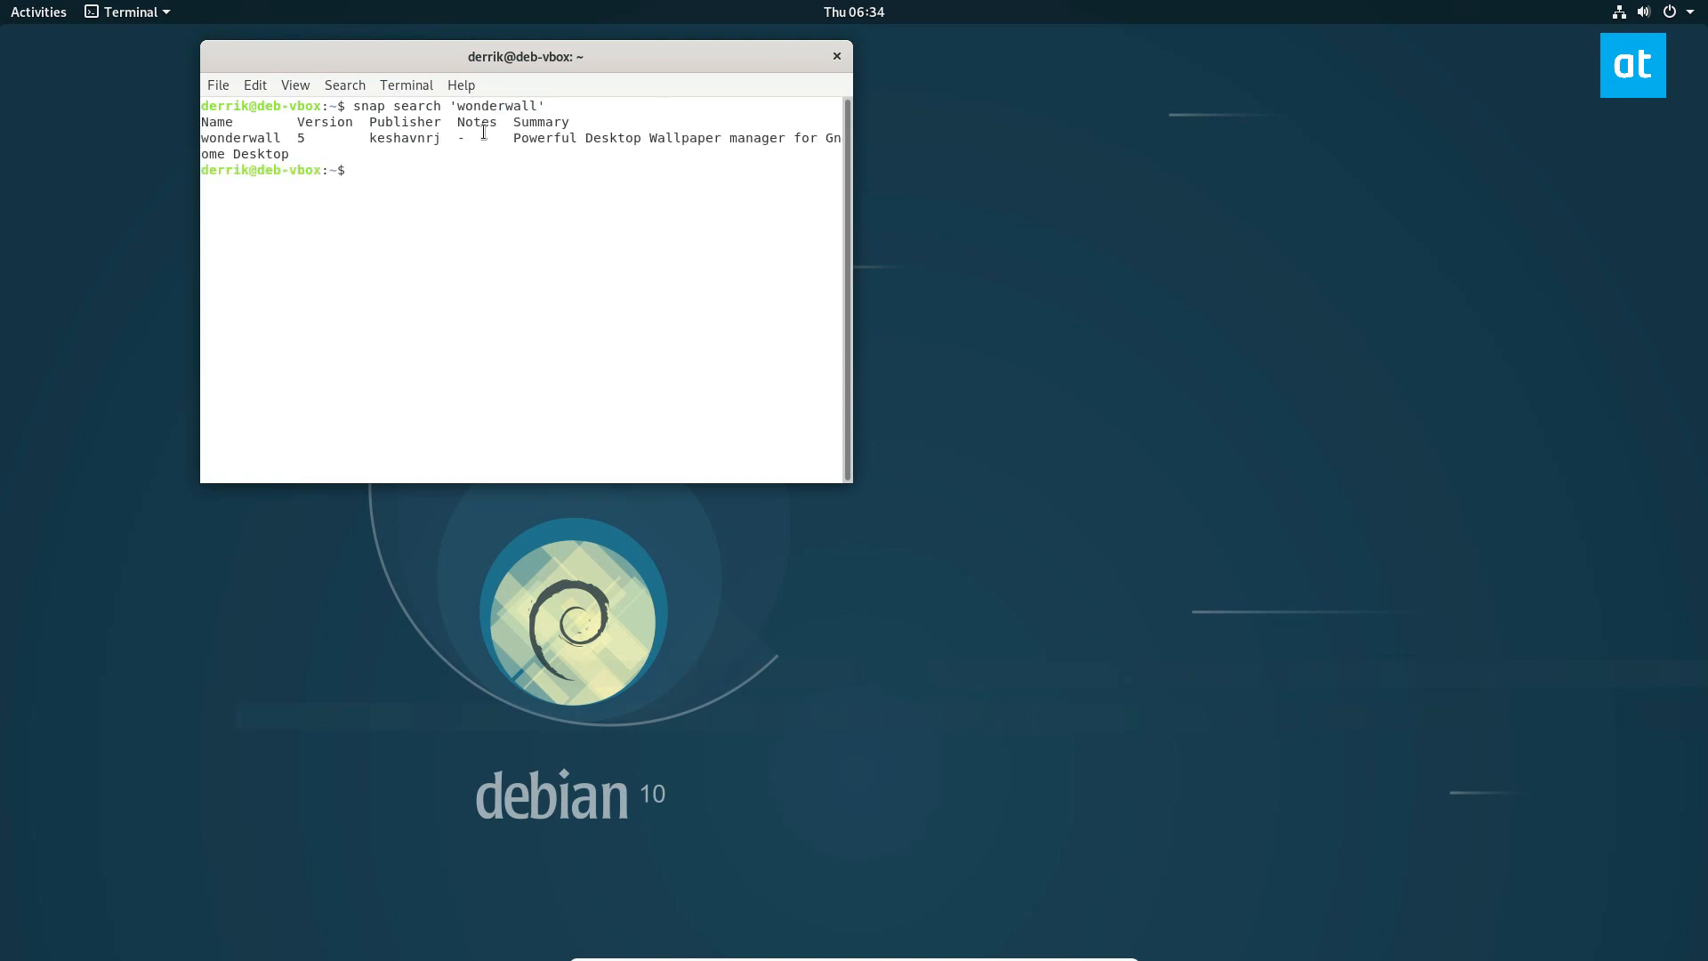
{"action": "right_click", "coordinate": [240, 137]}
{"action": "type", "text": "sudo snap install wonderwall"}
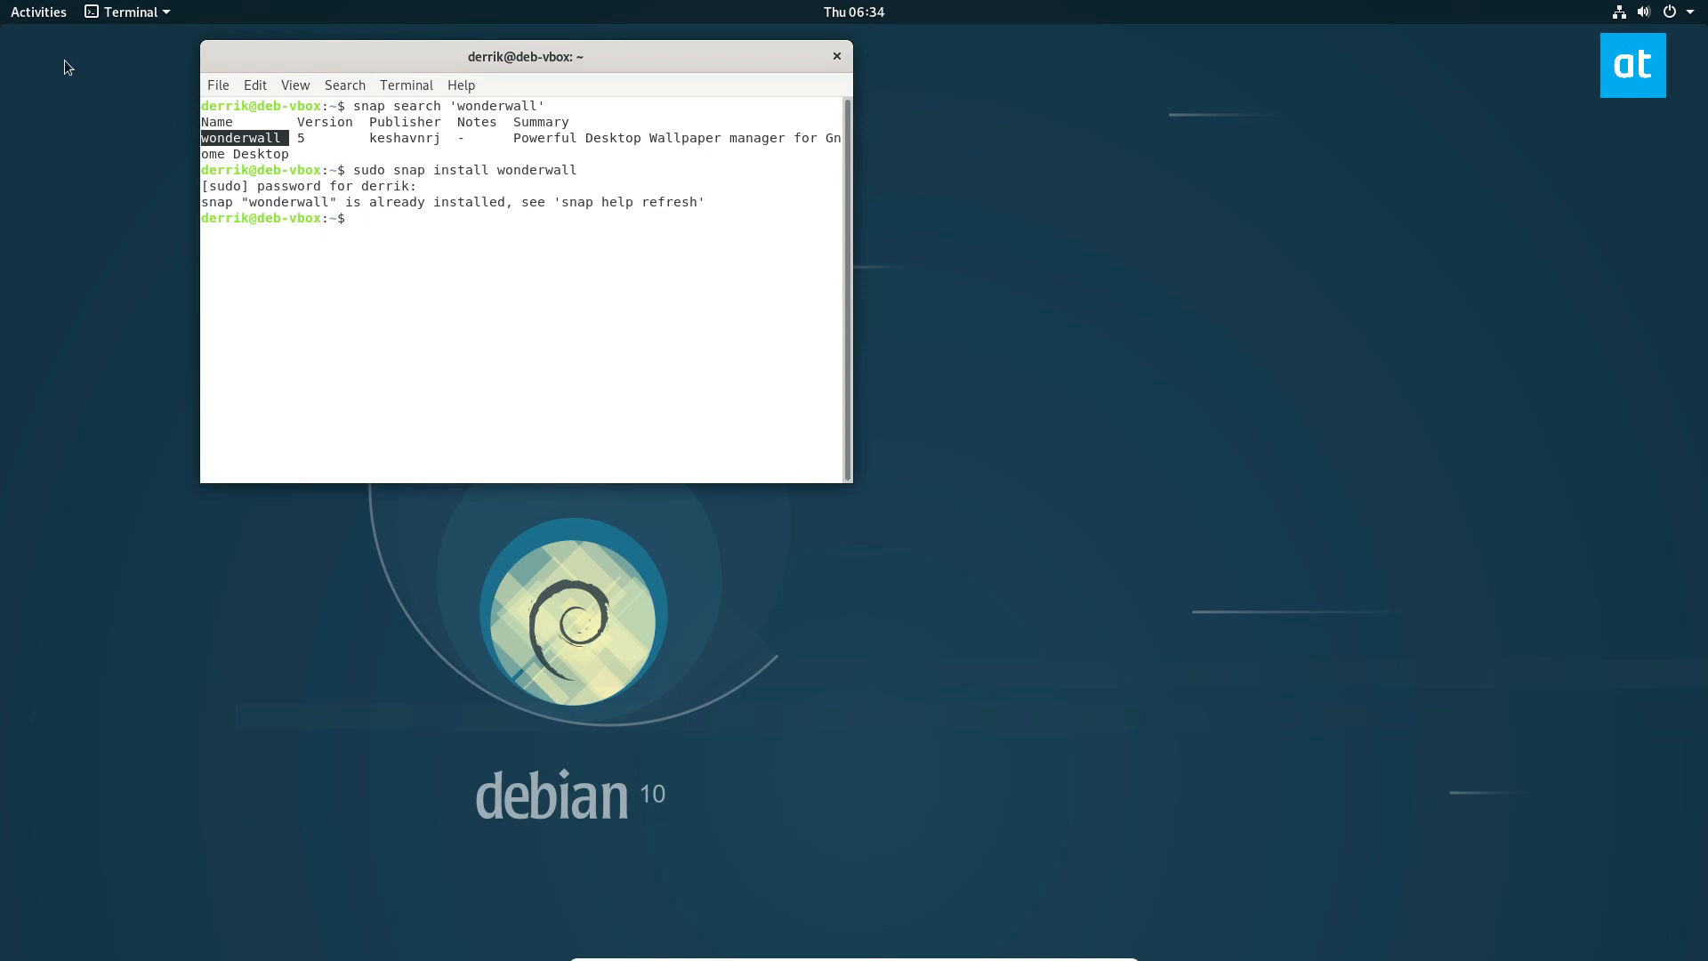
Launch Wonderwall from the Activities search using 'won'
{"action": "left_click", "coordinate": [37, 12]}
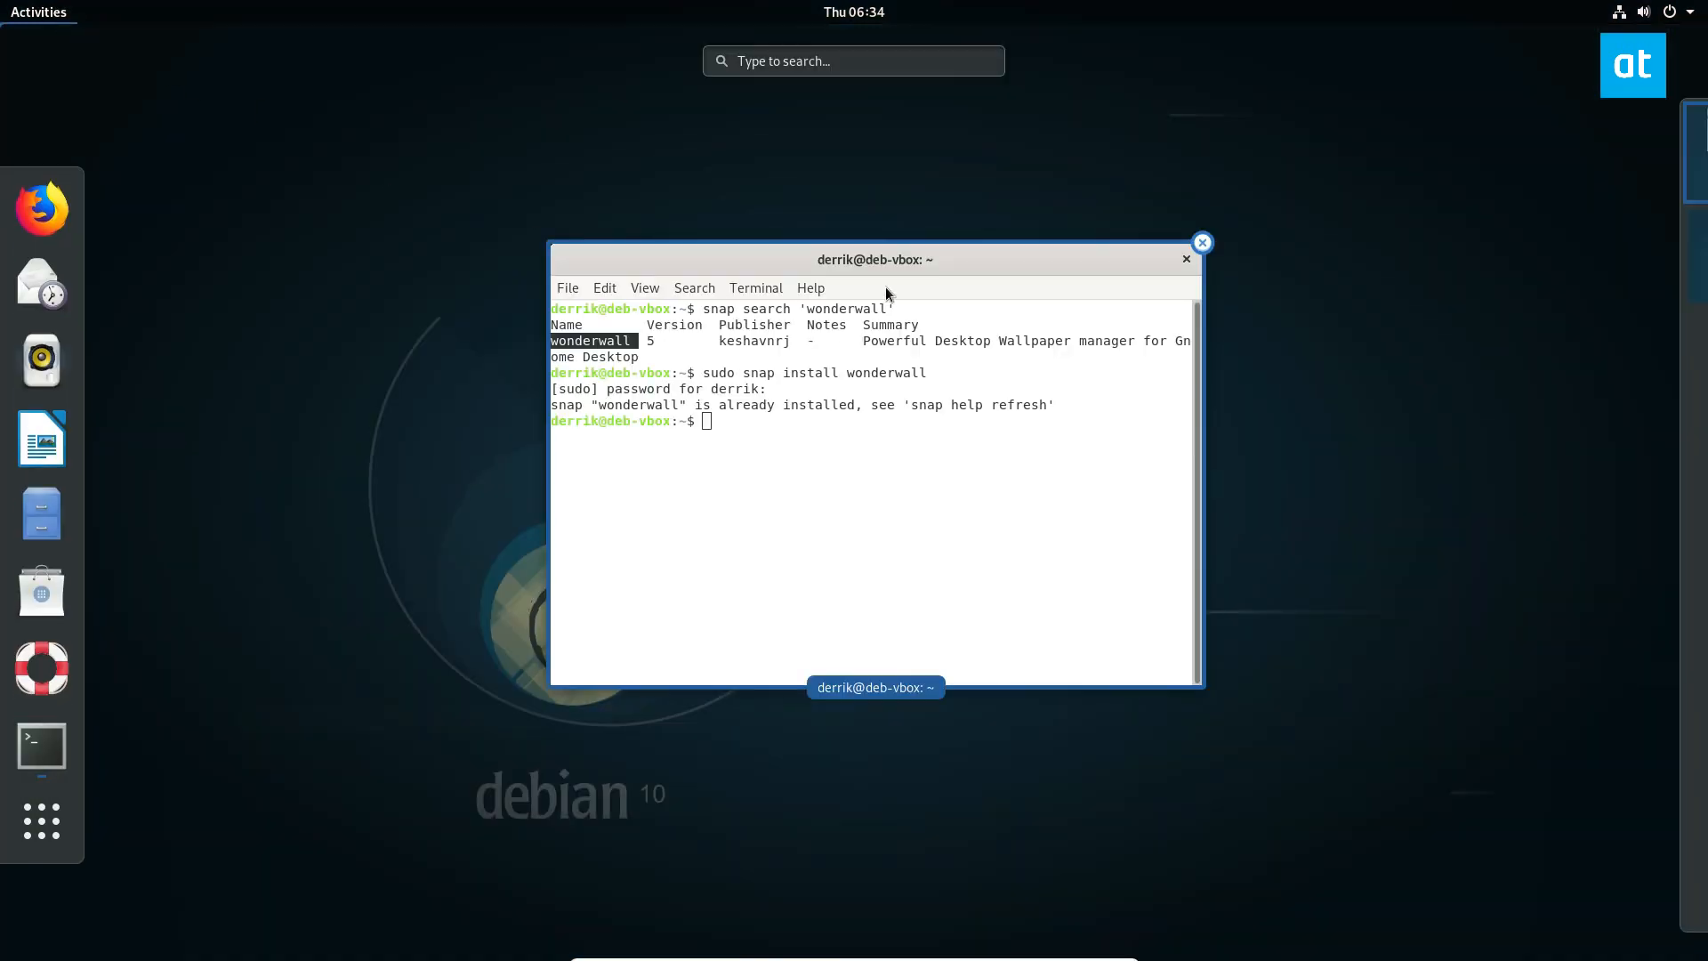
{"action": "type", "text": "won"}
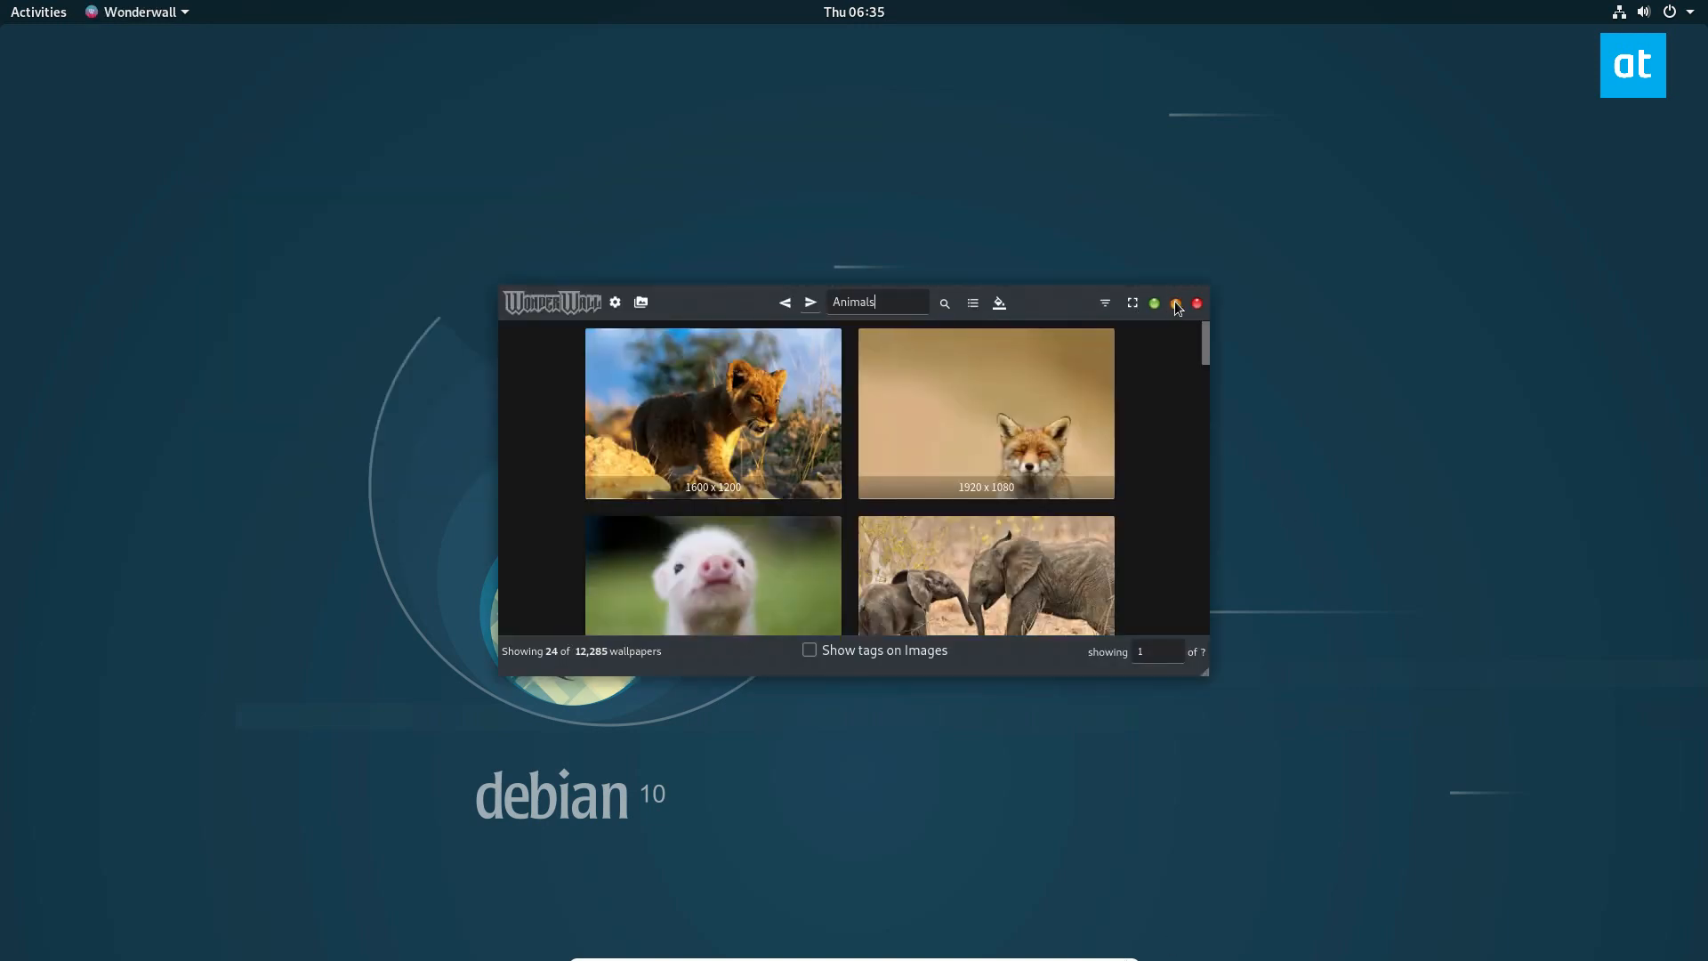
Maximize the Wonderwall window and switch the grid to the Architecture category
{"action": "left_click", "coordinate": [1152, 303]}
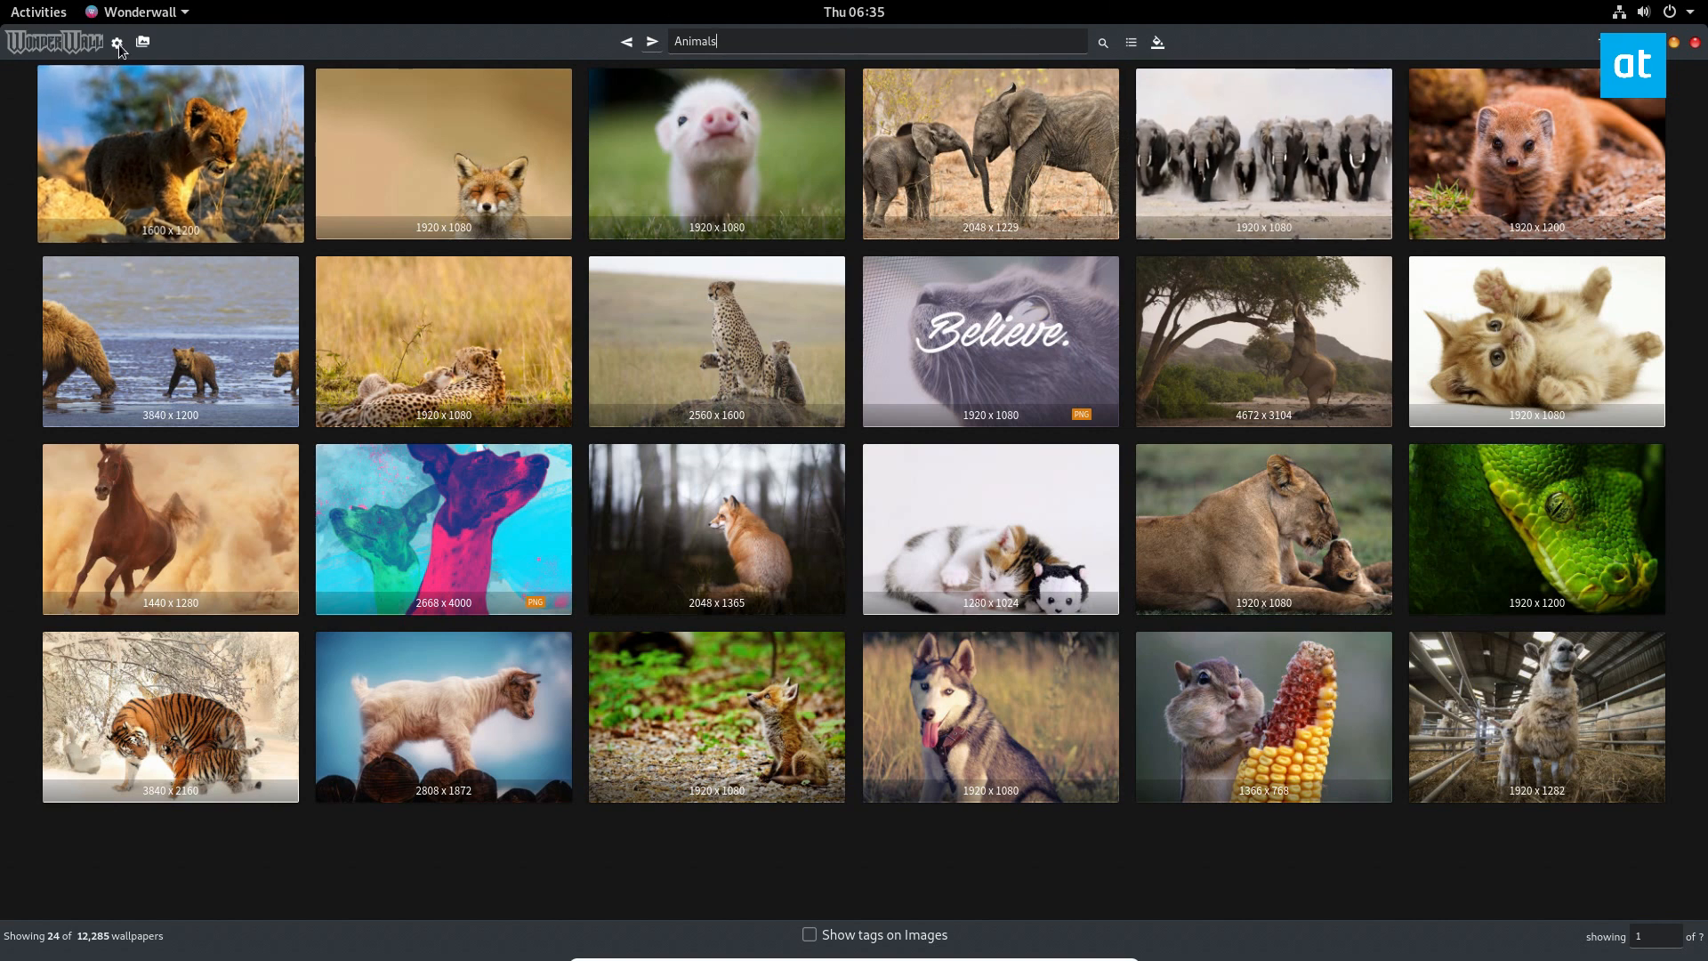
{"action": "left_click", "coordinate": [114, 43]}
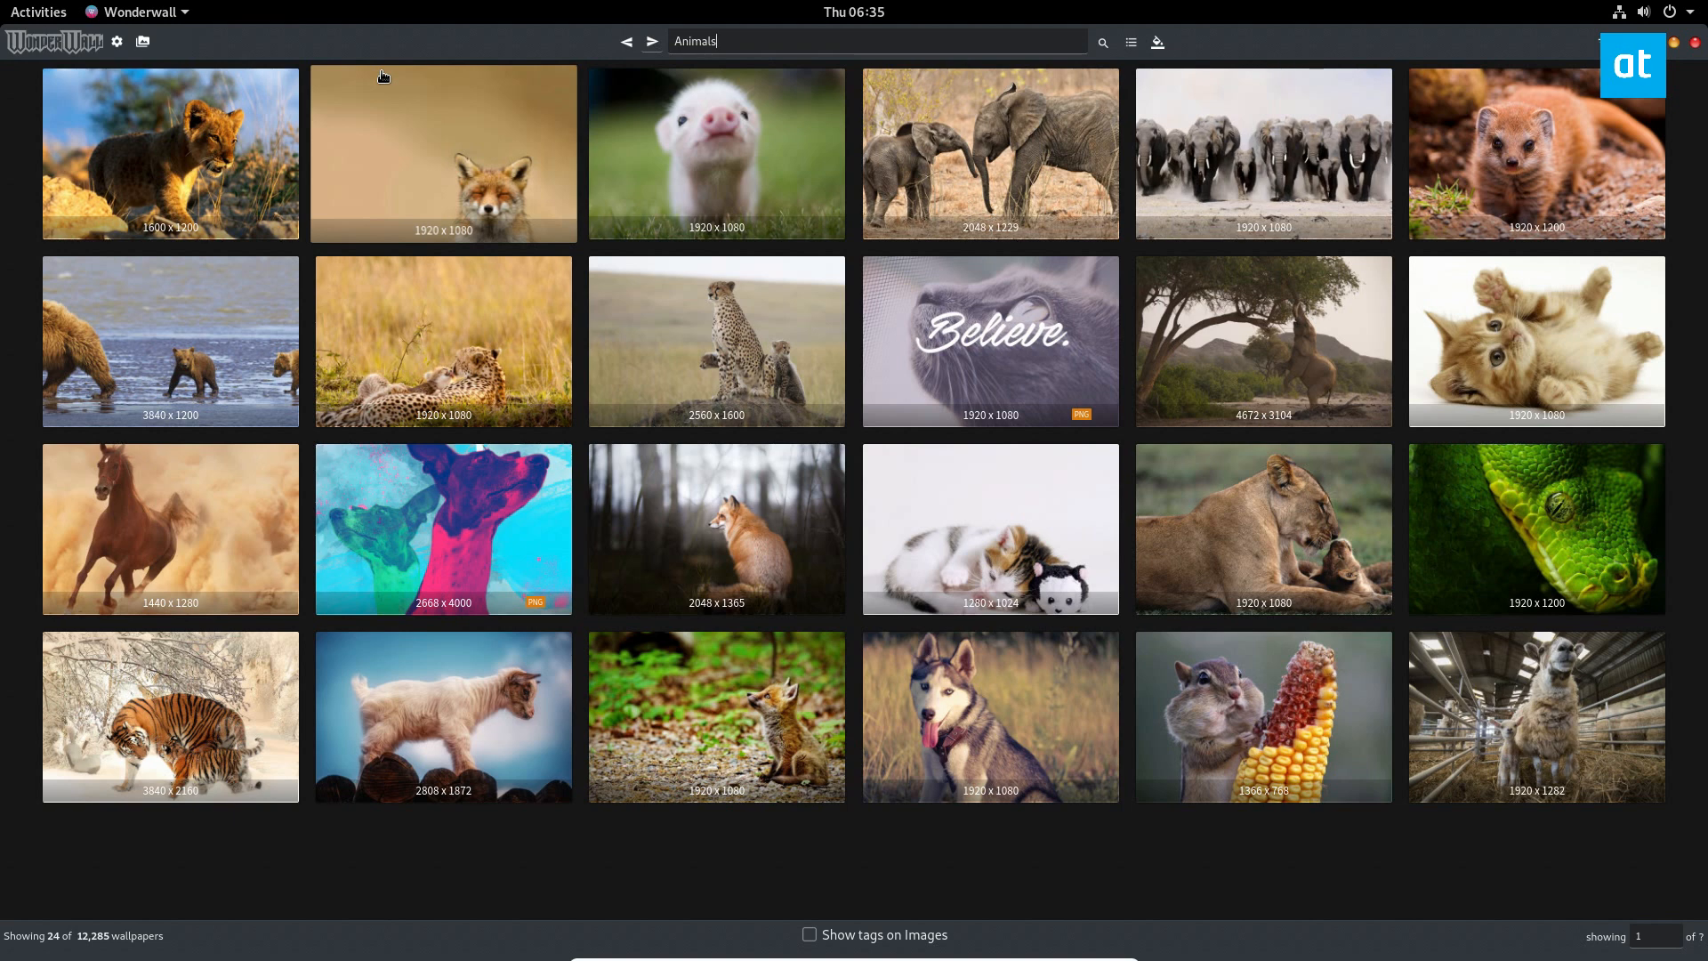
{"action": "left_click", "coordinate": [1130, 41]}
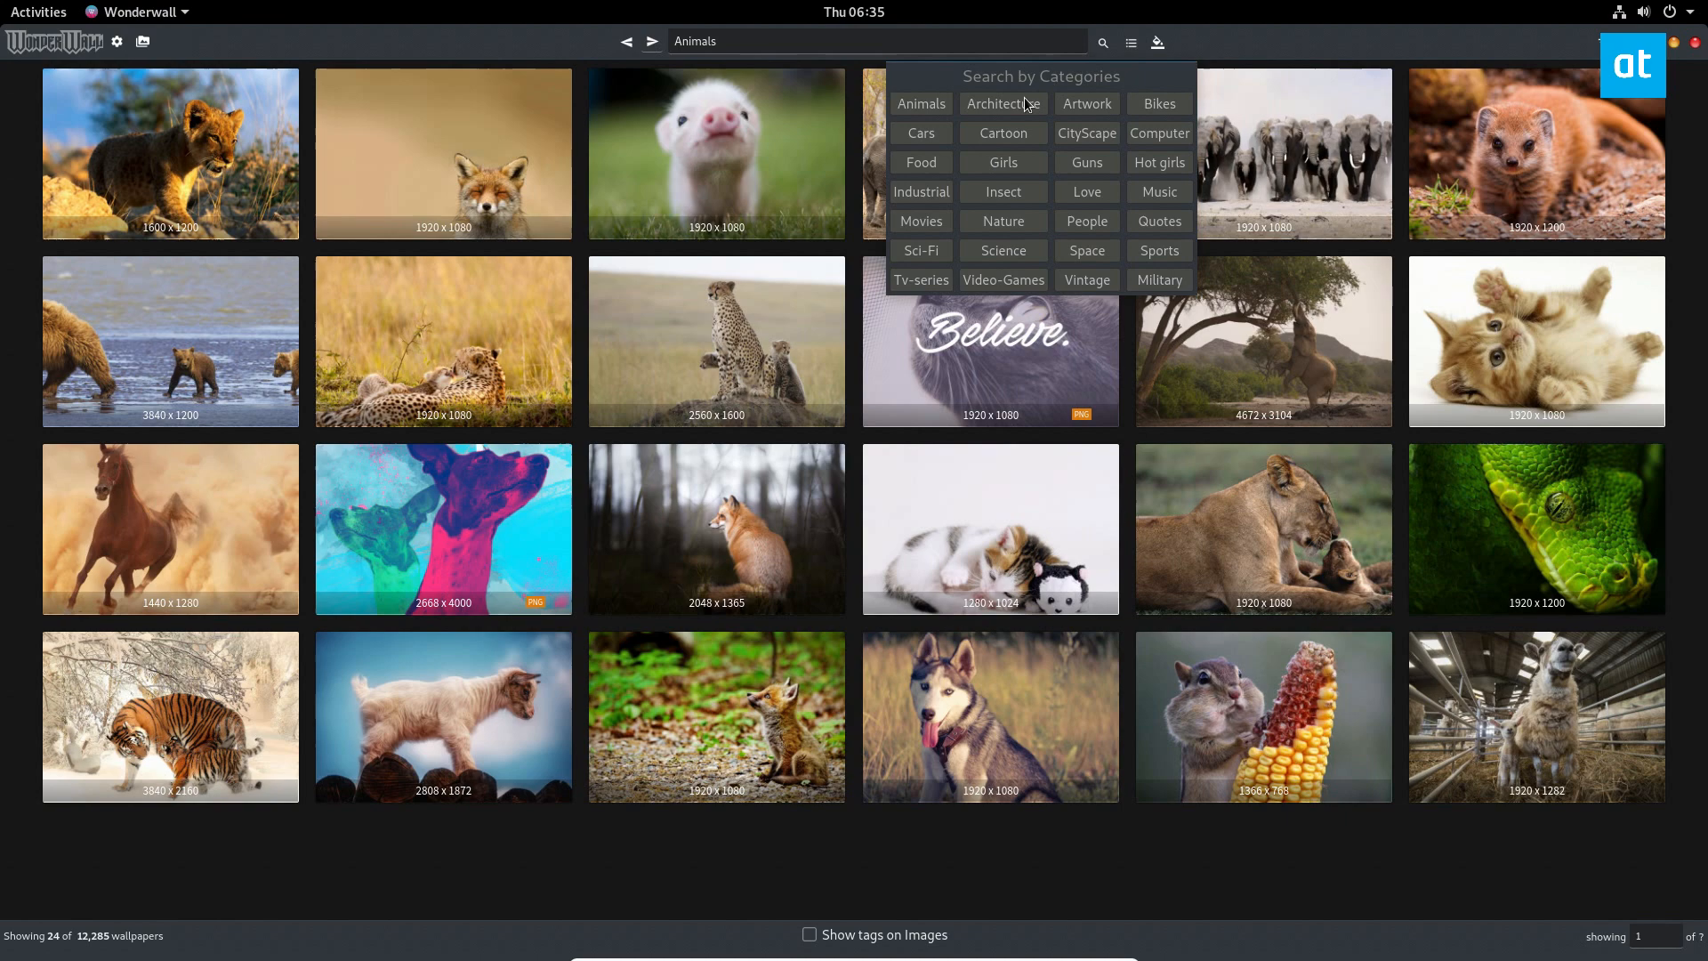
{"action": "left_click", "coordinate": [1001, 103]}
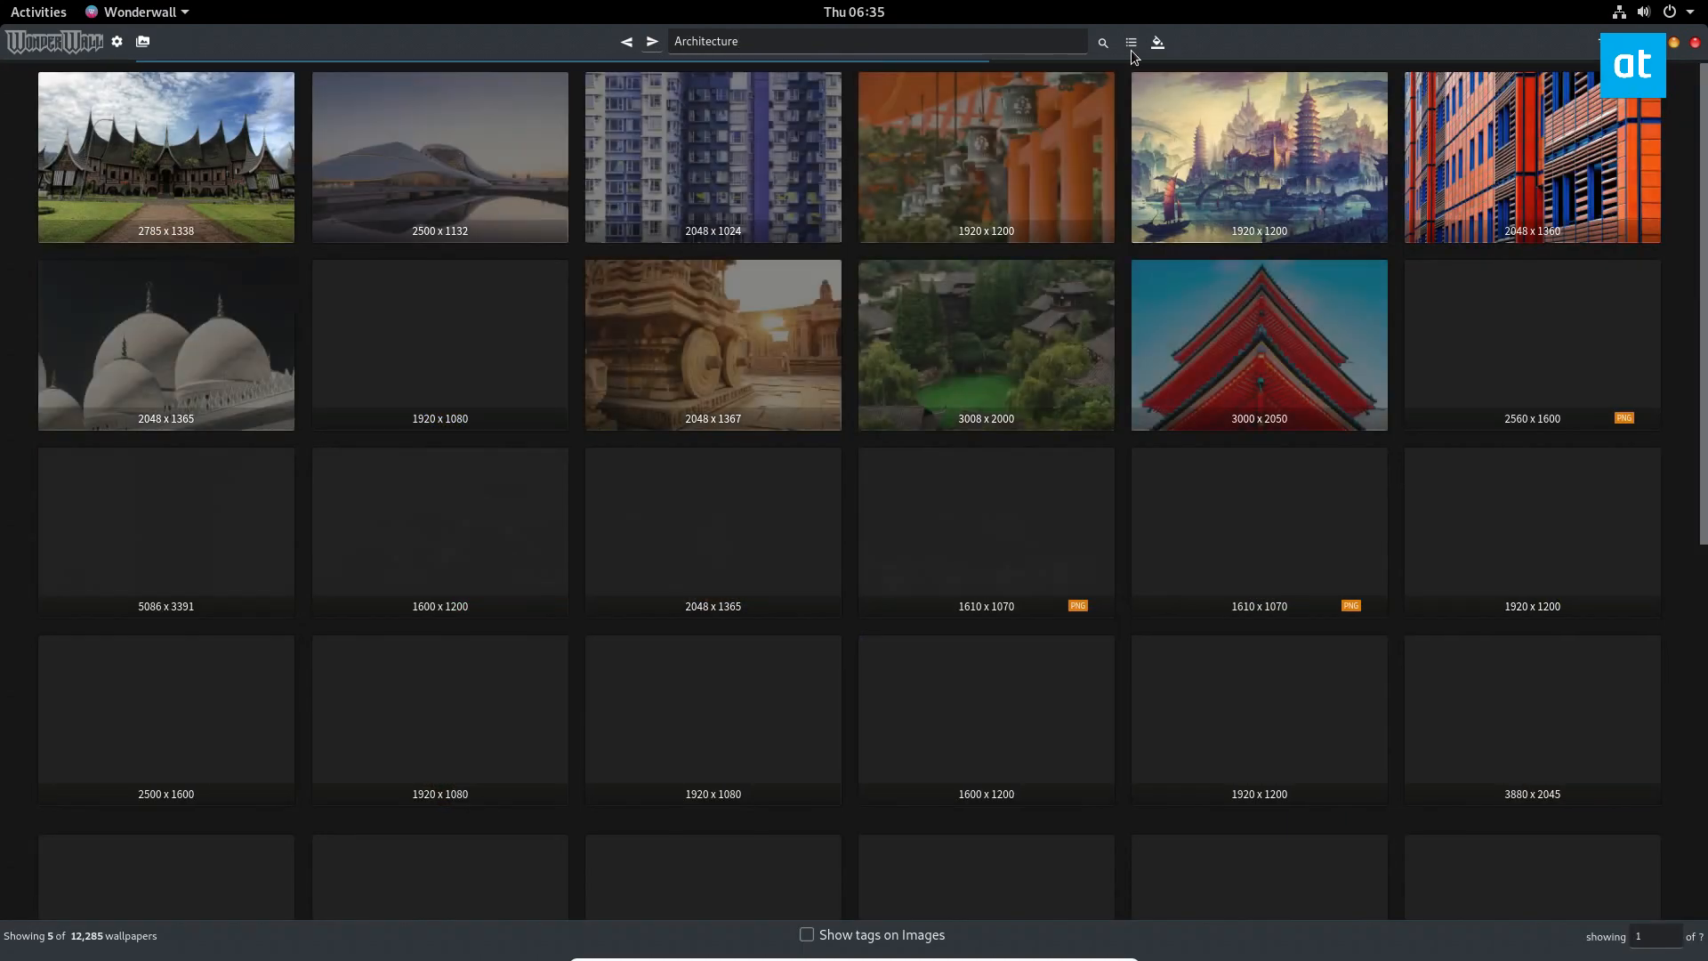
Browse the Animals and Bikes categories, then show the Nature wallpaper grid
{"action": "type", "text": "Animals"}
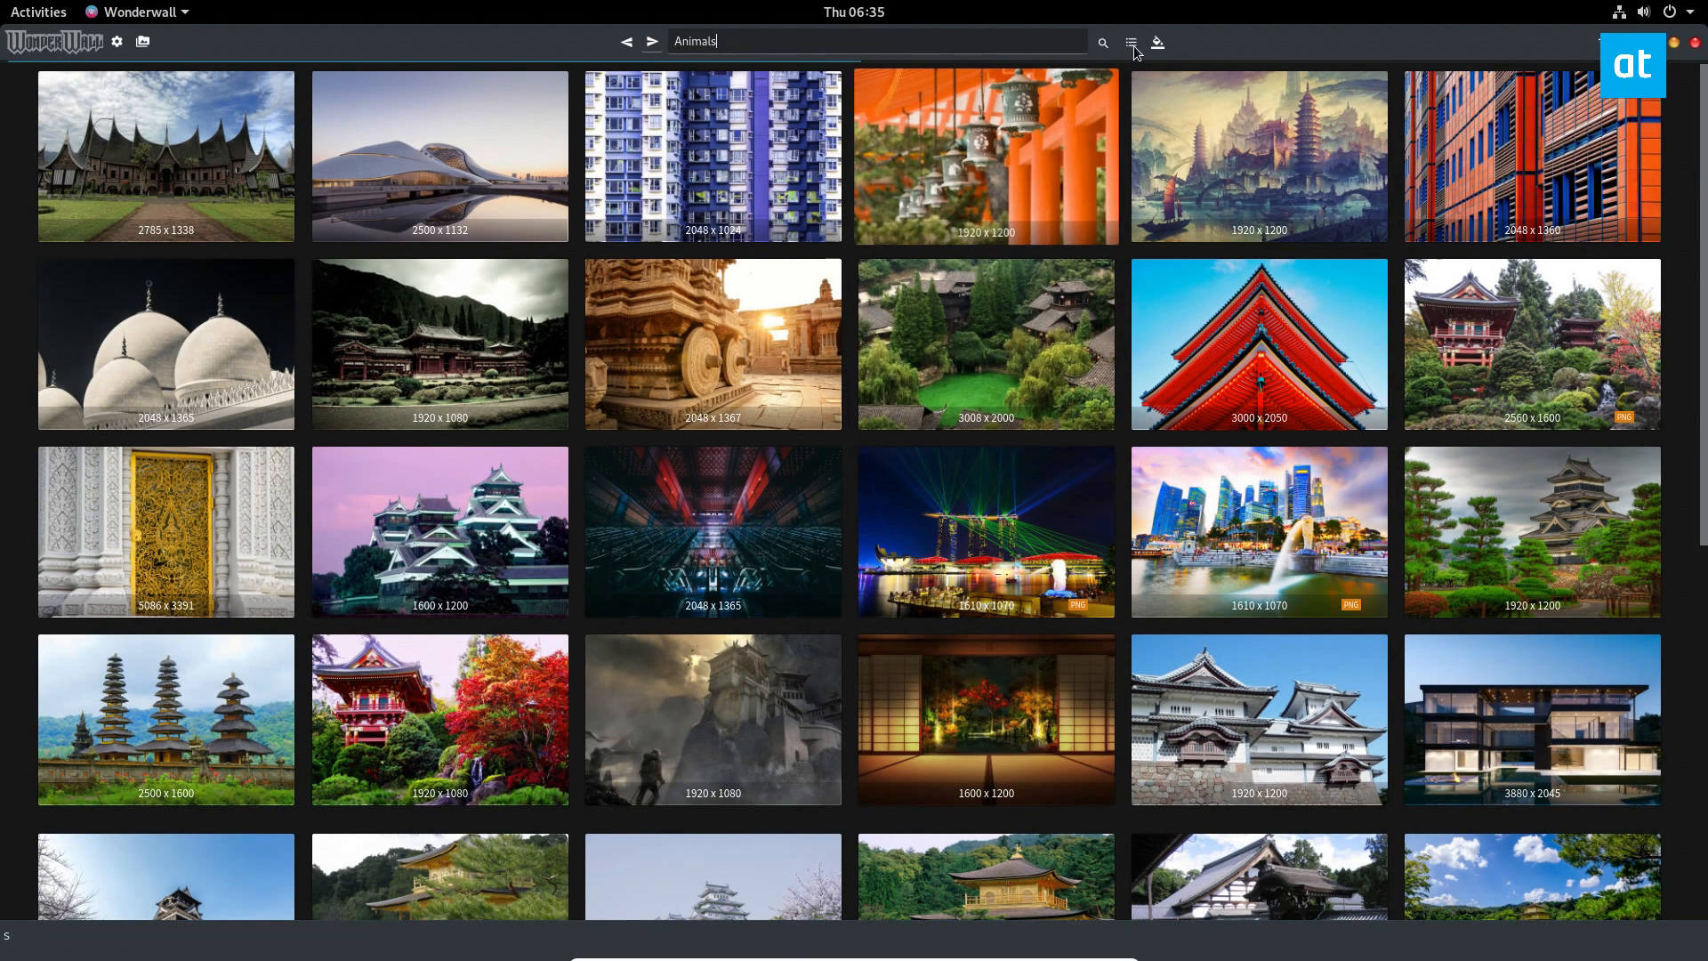
{"action": "left_click", "coordinate": [1132, 42]}
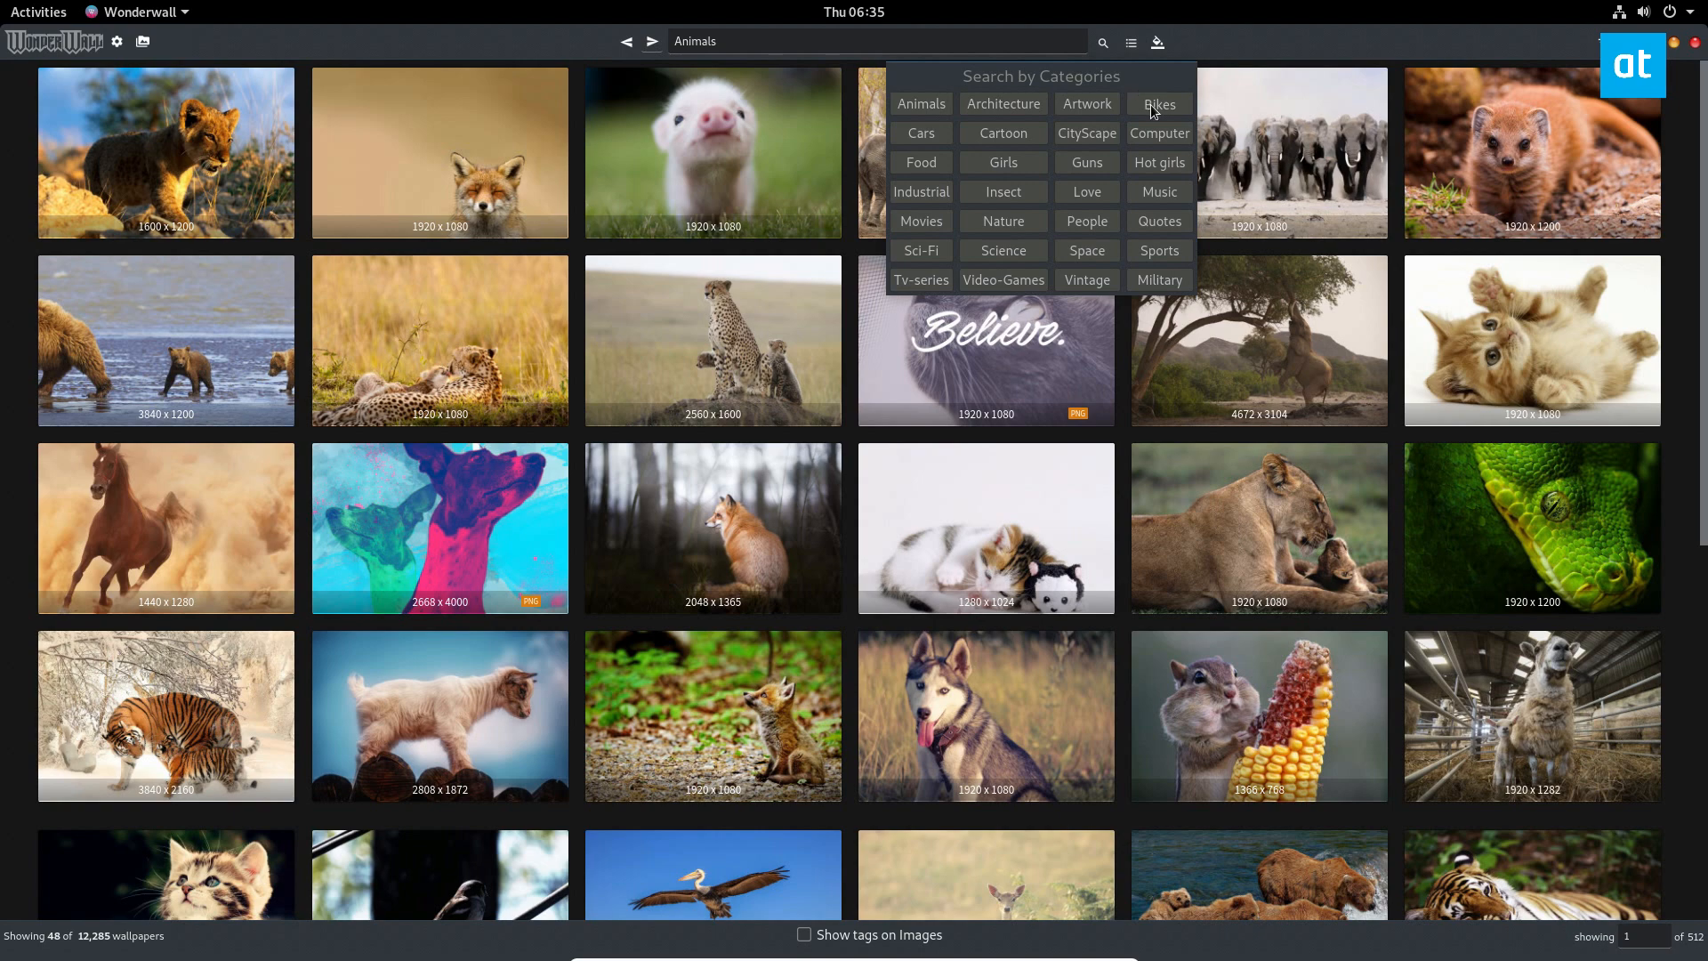
{"action": "left_click", "coordinate": [1158, 103]}
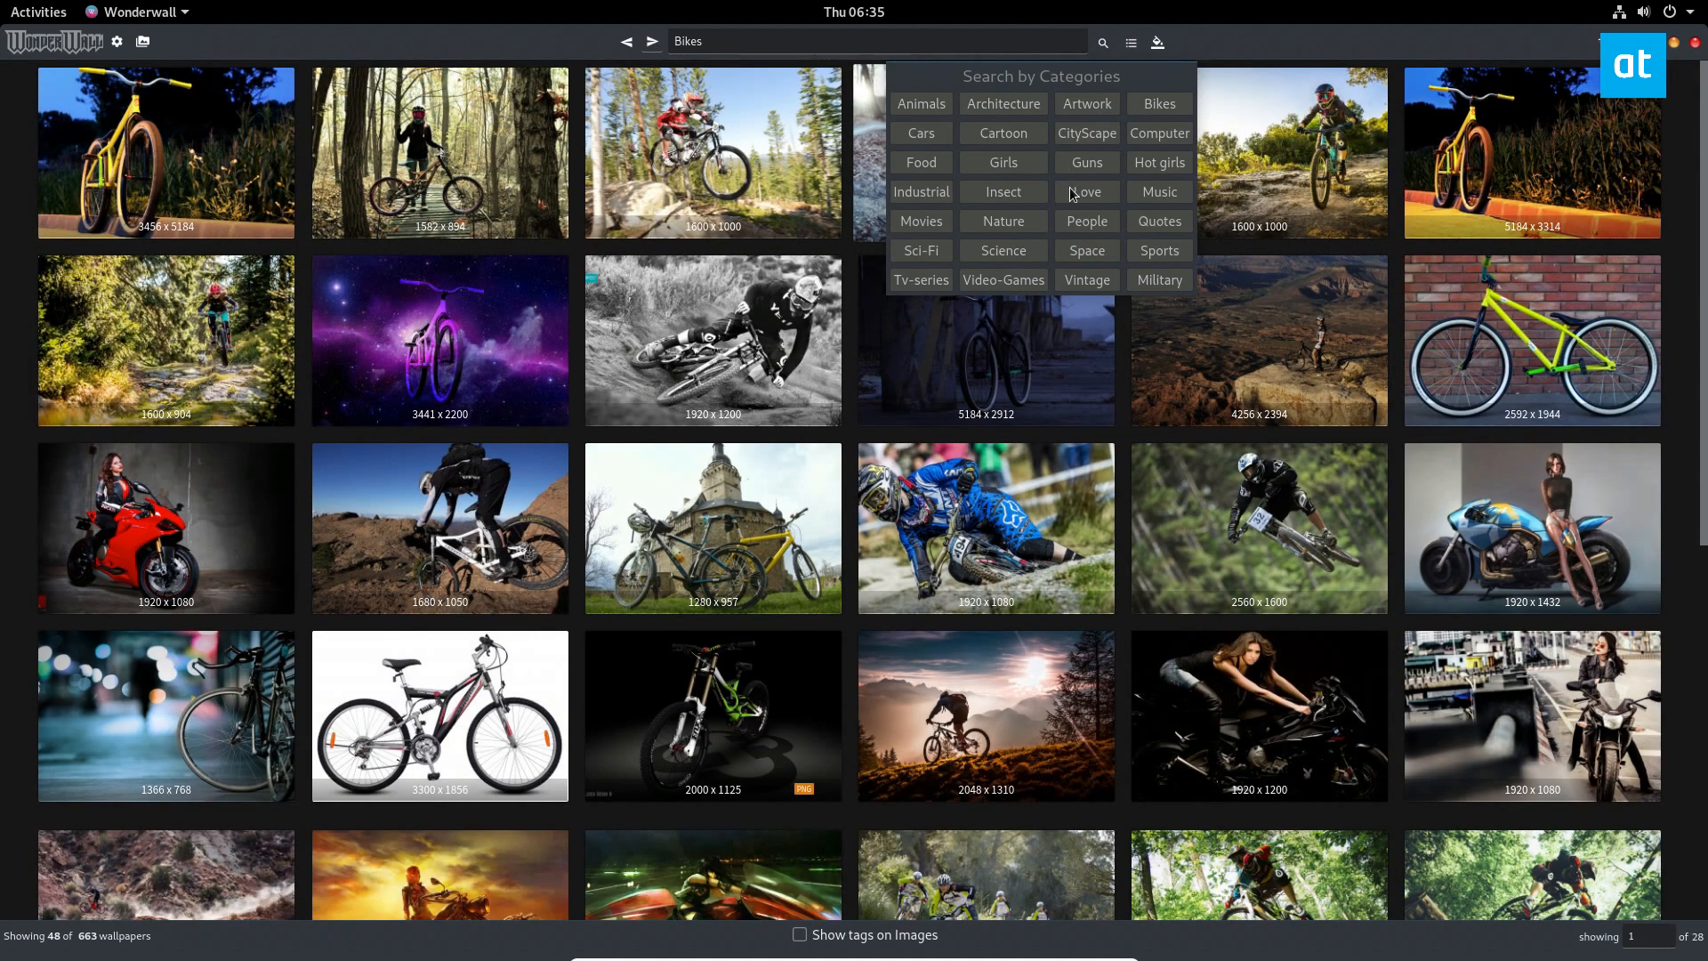
{"action": "mouse_move", "coordinate": [963, 203]}
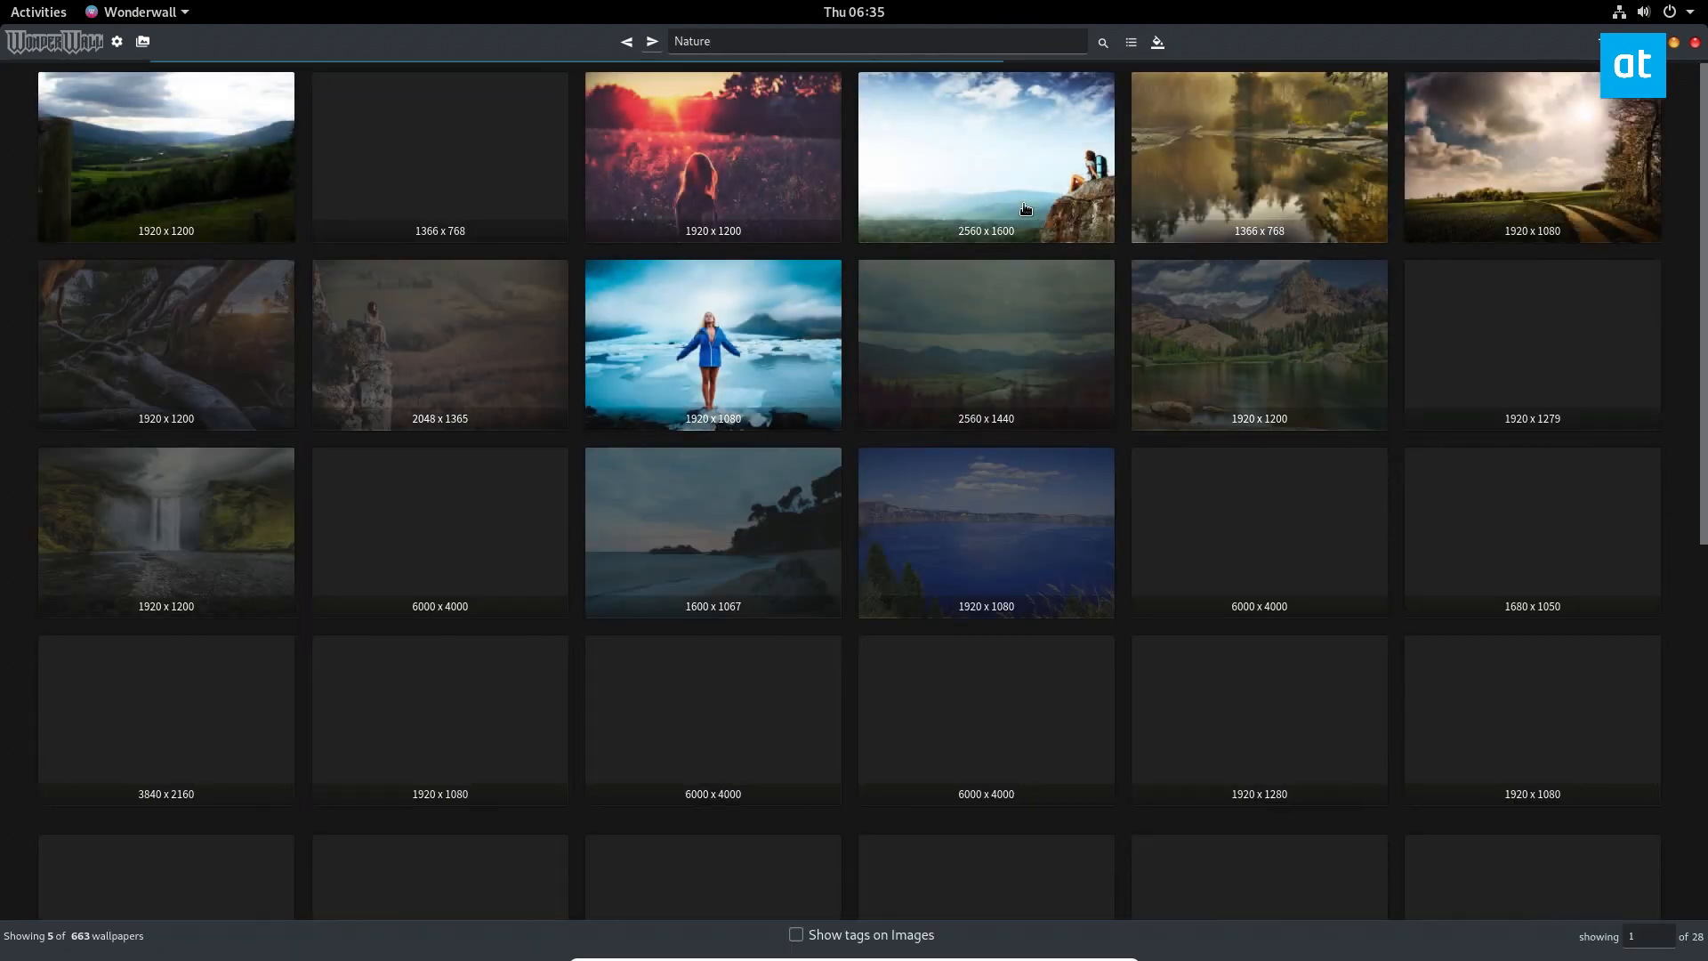
{"action": "left_click", "coordinate": [1102, 41]}
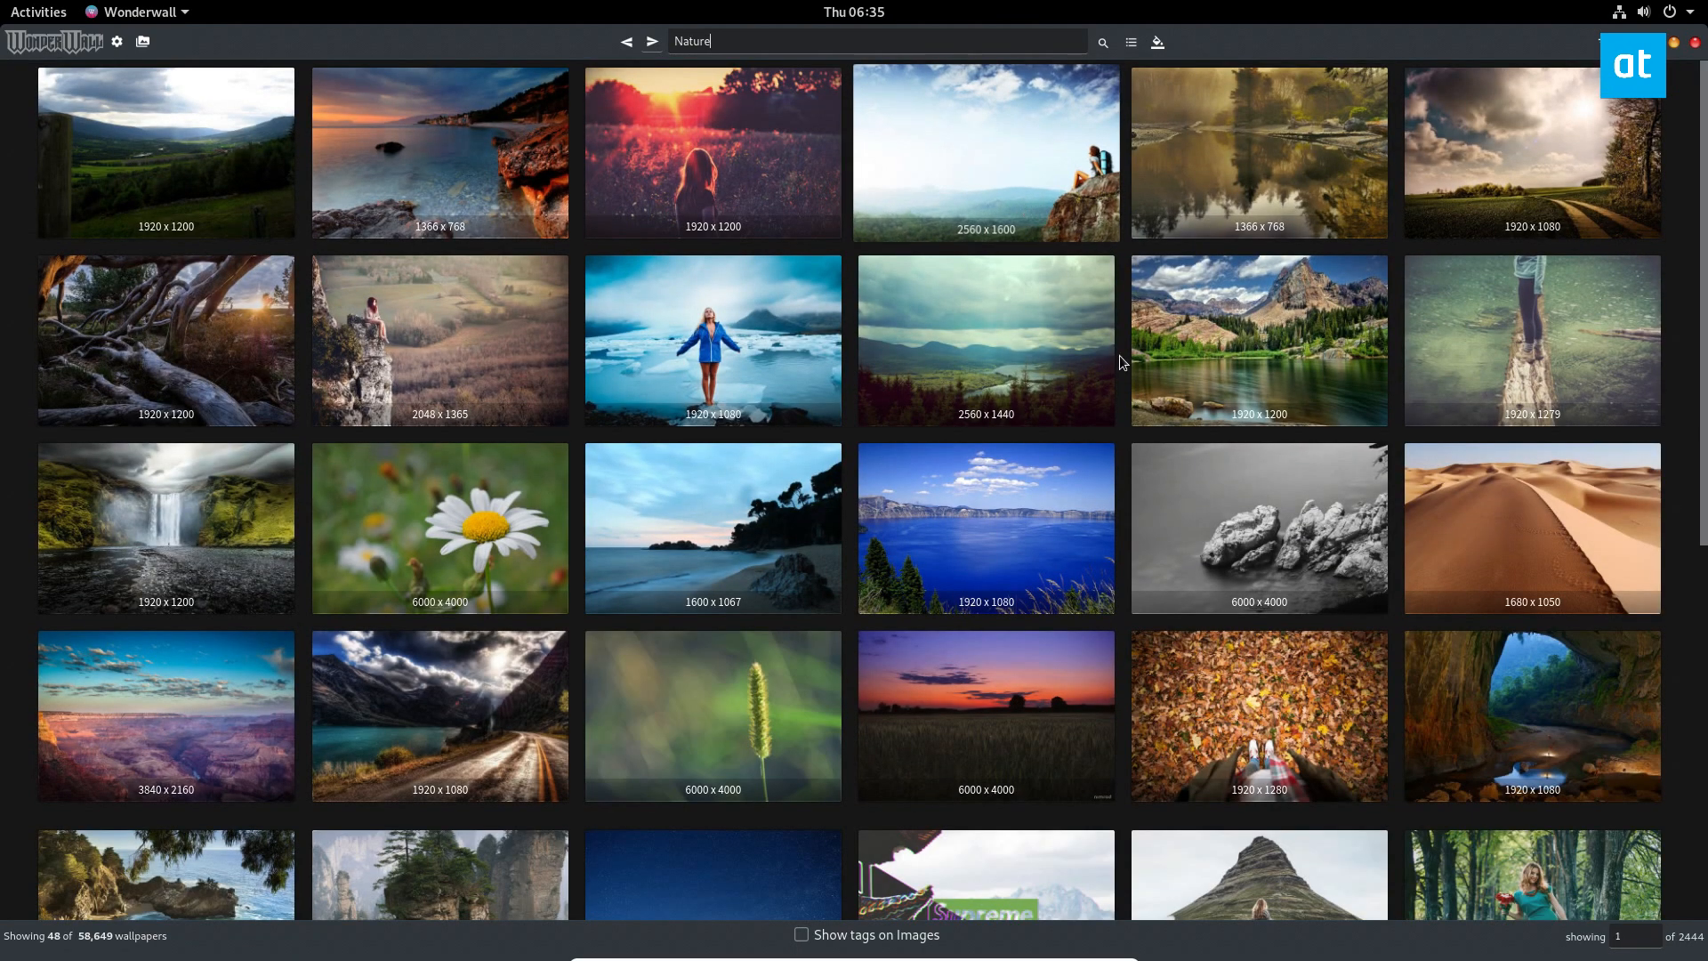
Scroll the Nature grid and make the desert sand dunes image the desktop background
{"action": "scroll", "scroll_direction": "down", "scroll_amount": 3}
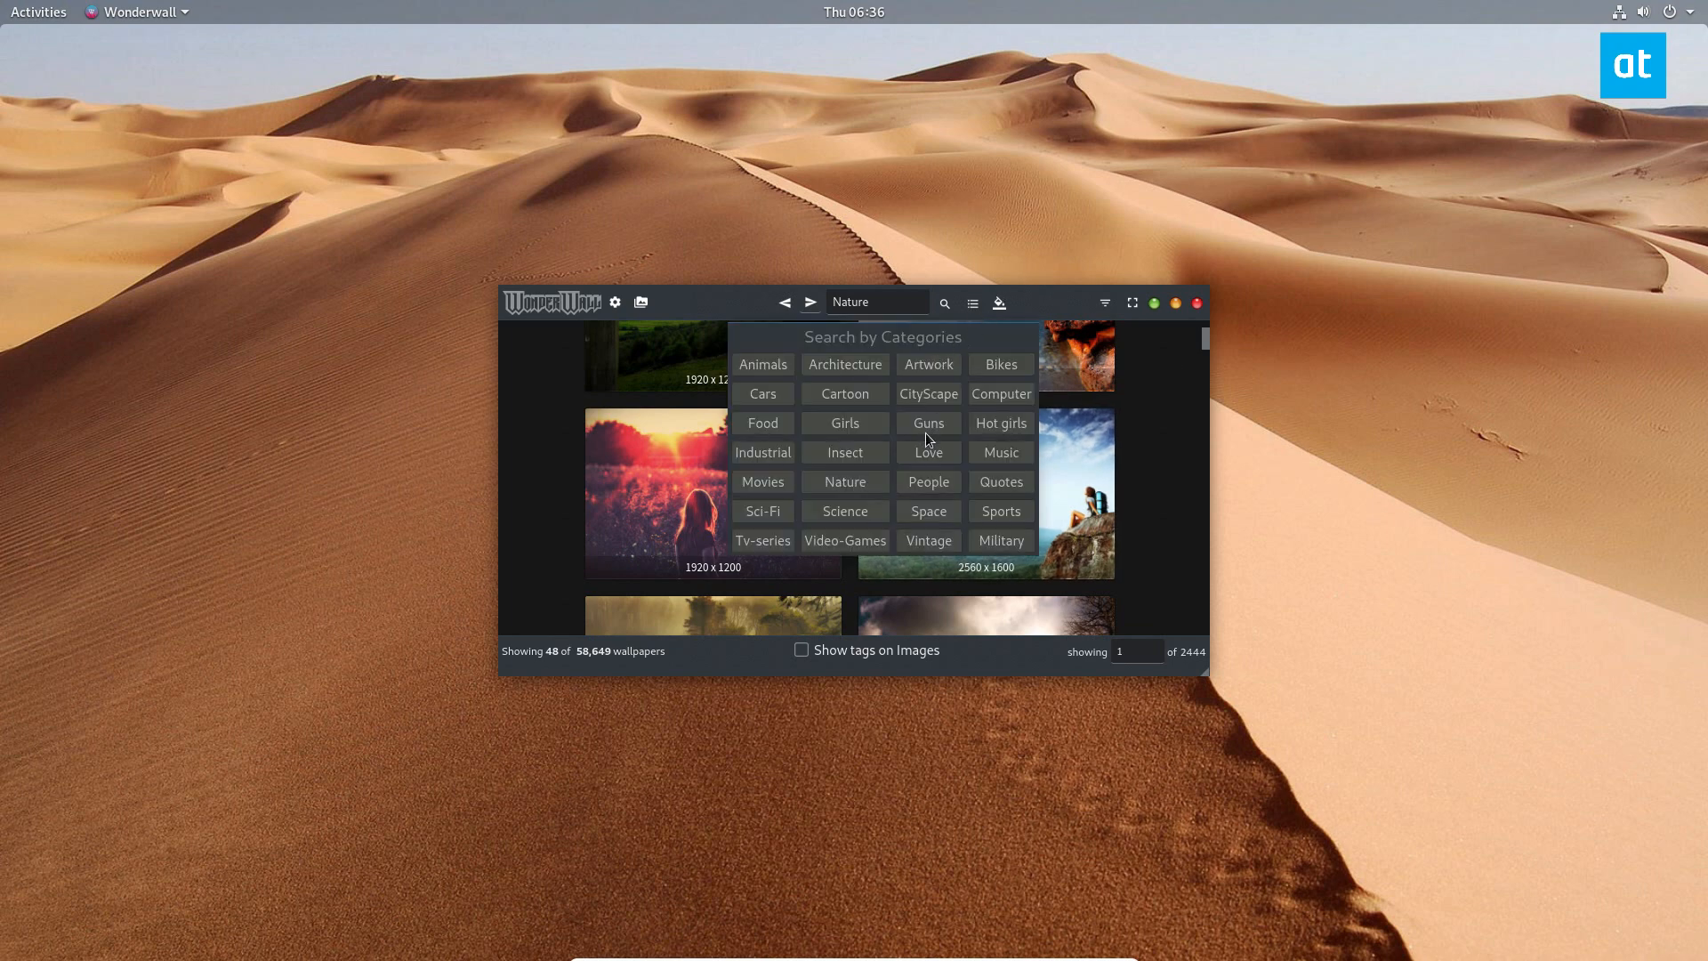
{"action": "mouse_move", "coordinate": [824, 514]}
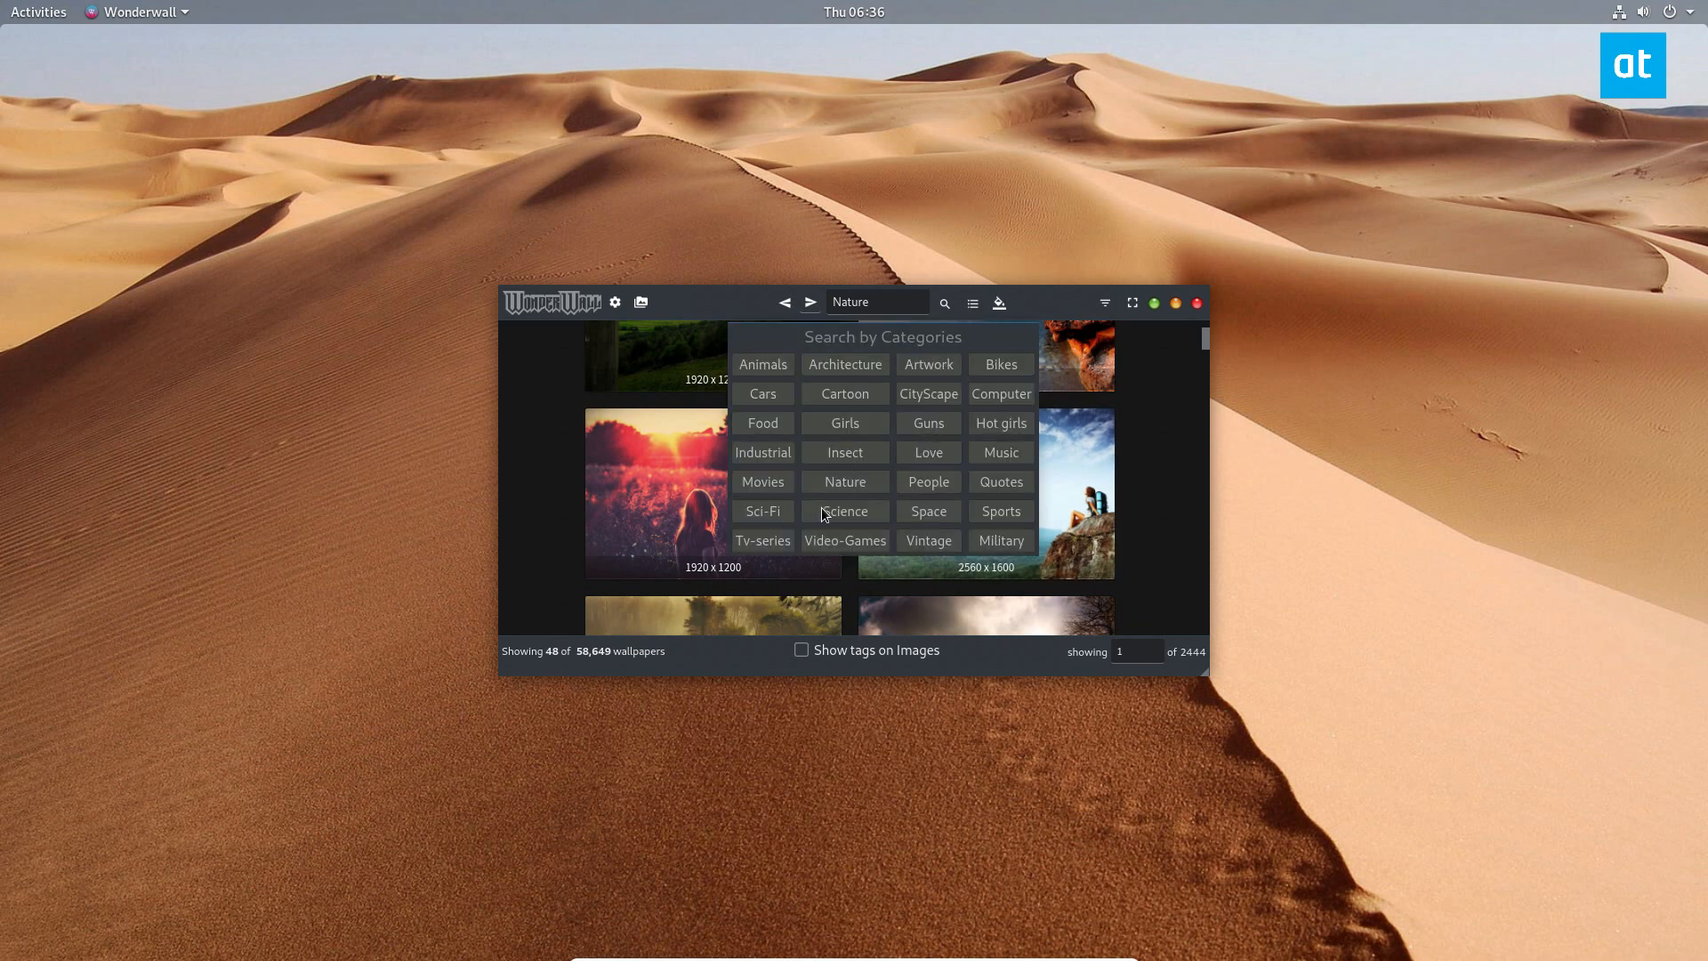
Switch to the Animals category and set the lion cub photo as the desktop wallpaper
{"action": "left_click", "coordinate": [763, 363]}
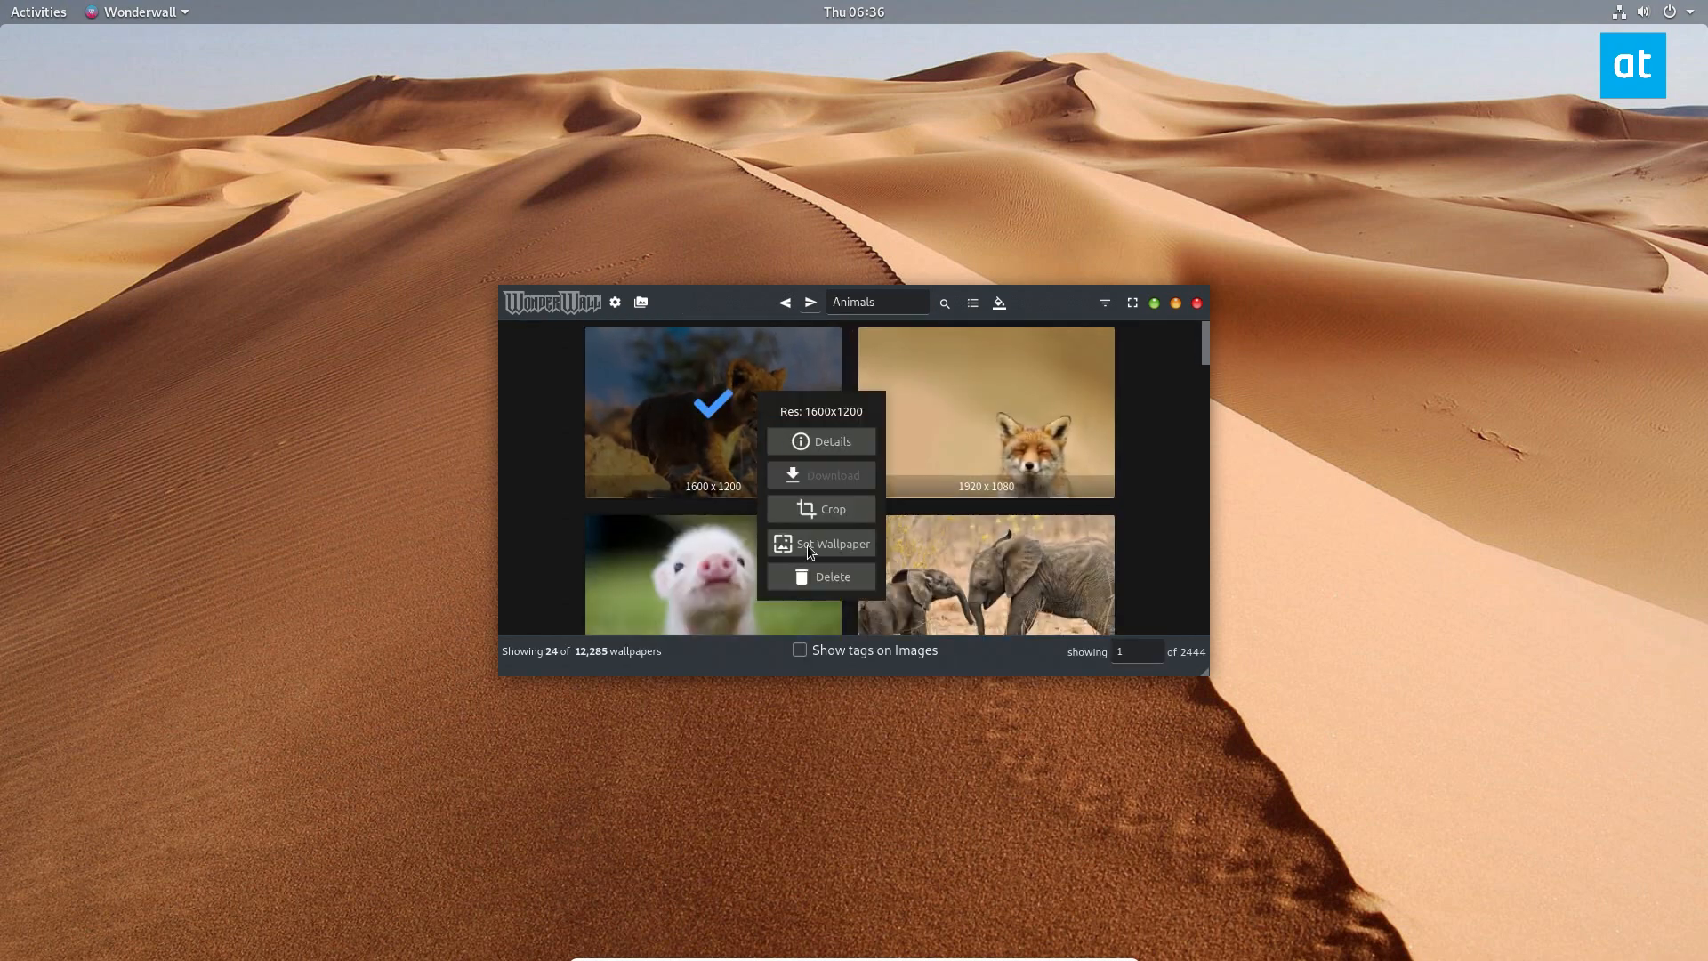
{"action": "left_click", "coordinate": [832, 544]}
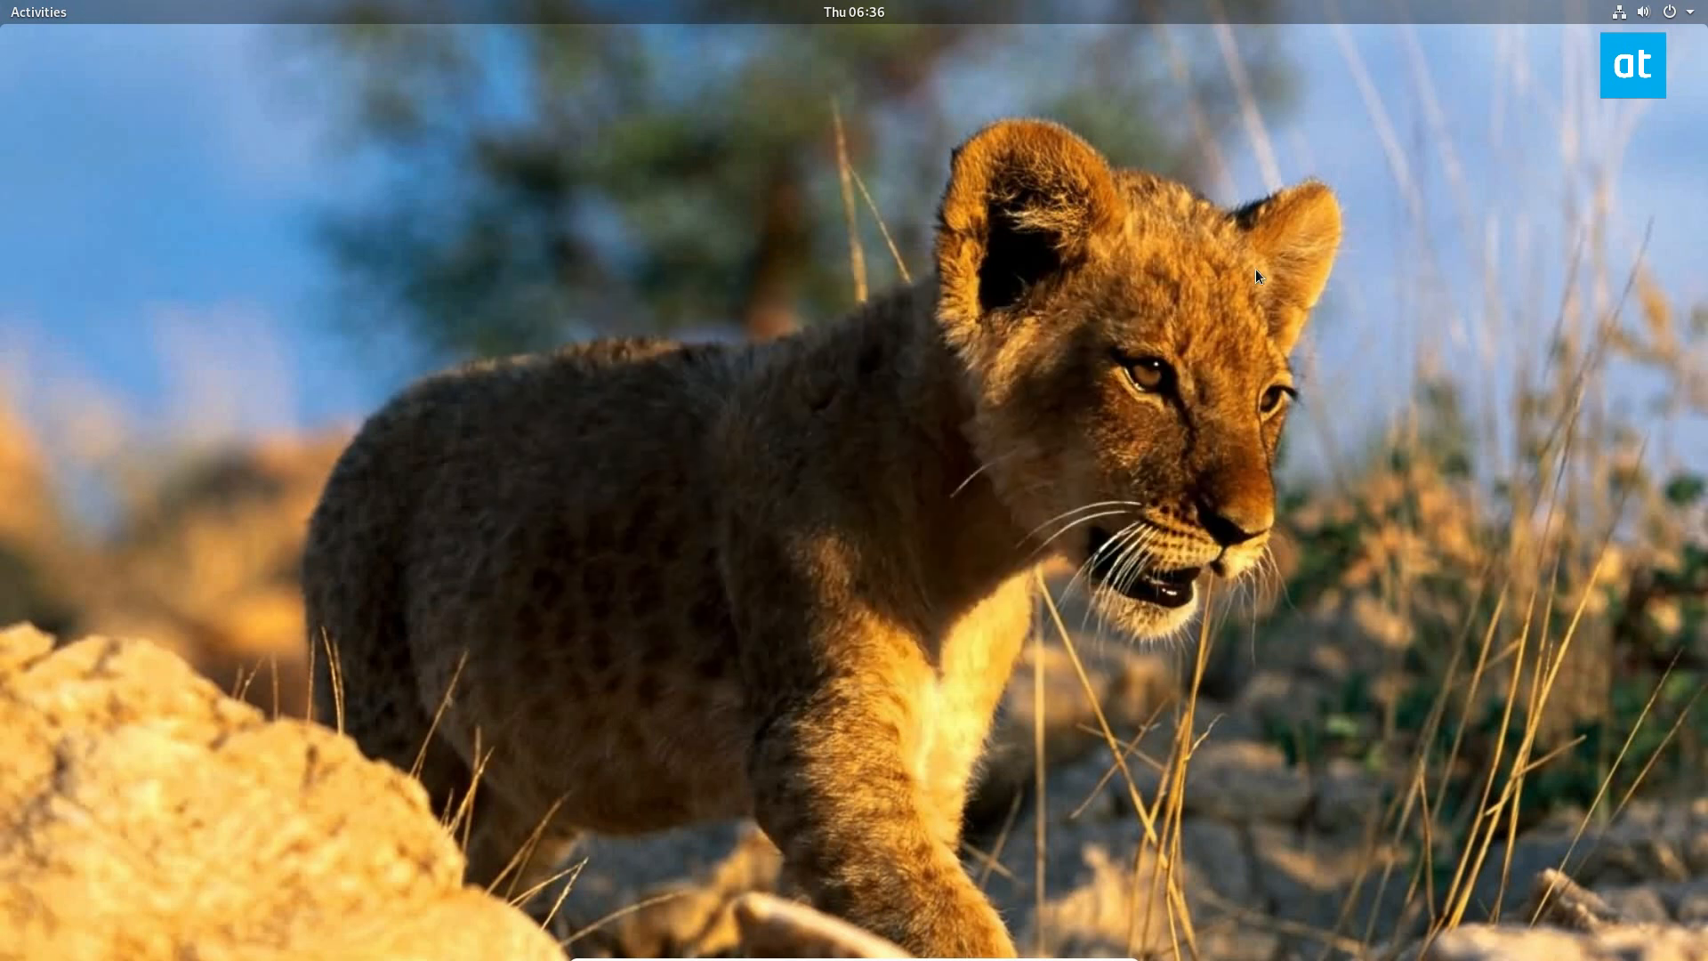
{"action": "mouse_move", "coordinate": [1265, 288]}
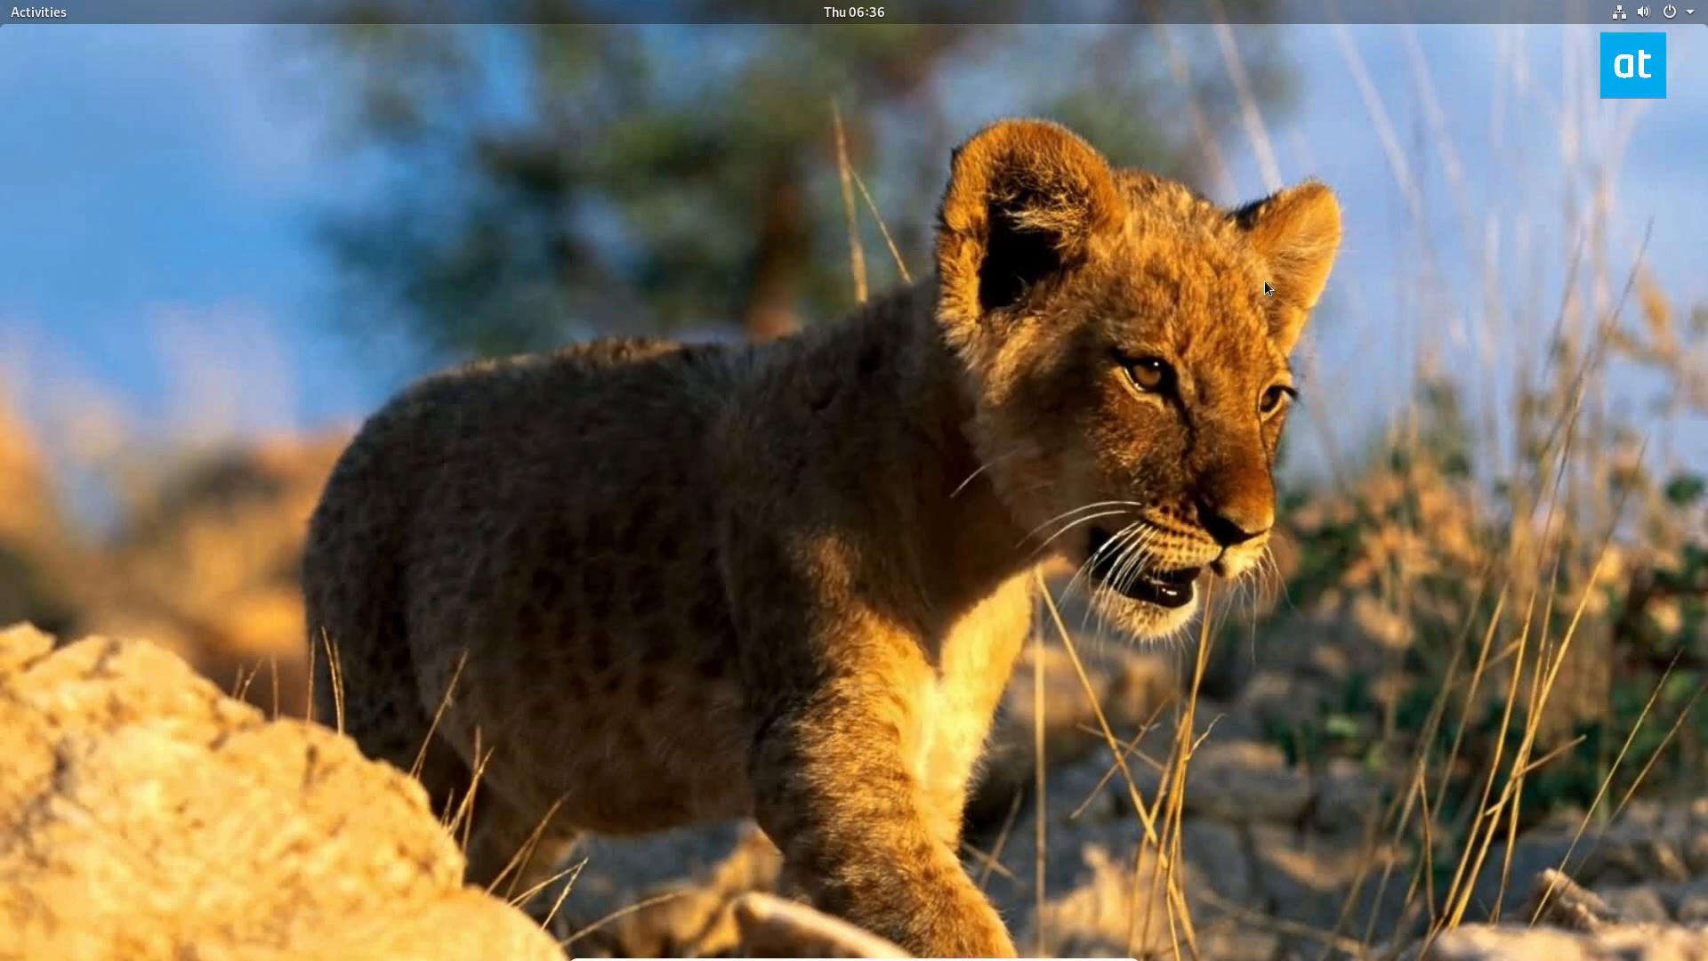